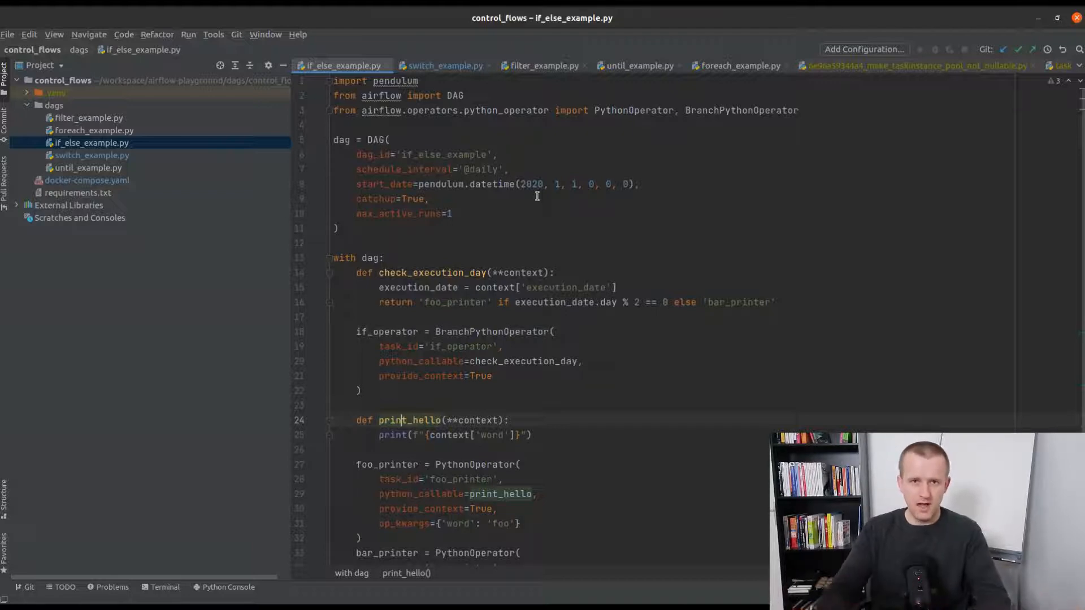
View if_else_example's task graph, where bar_printer runs and foo_printer is skipped, then its run history
{"action": "scroll", "scroll_direction": "down", "scroll_amount": 3}
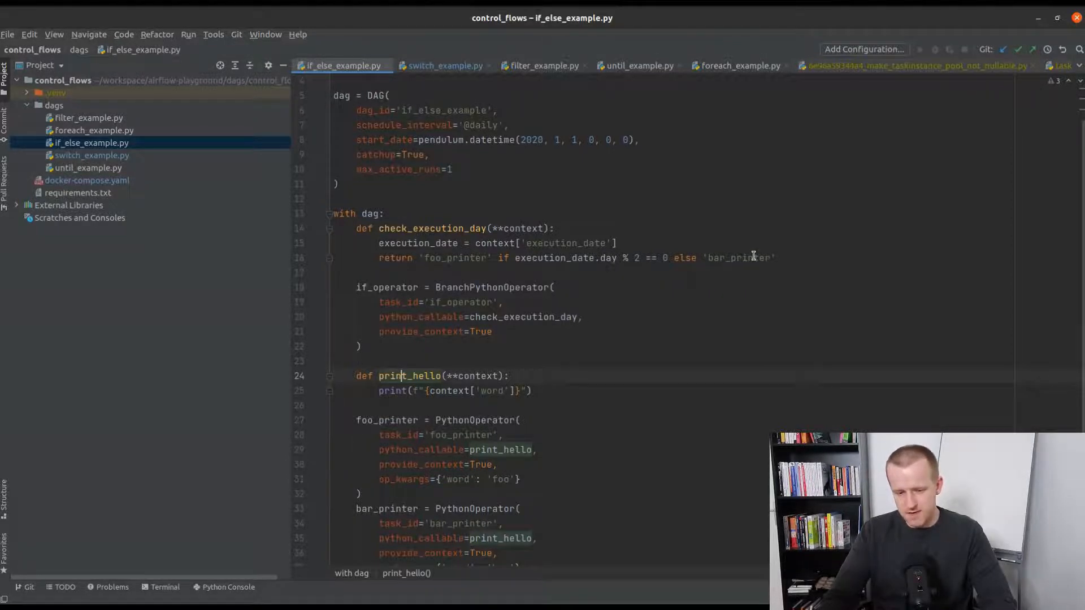
{"action": "scroll", "scroll_direction": "down", "scroll_amount": 3}
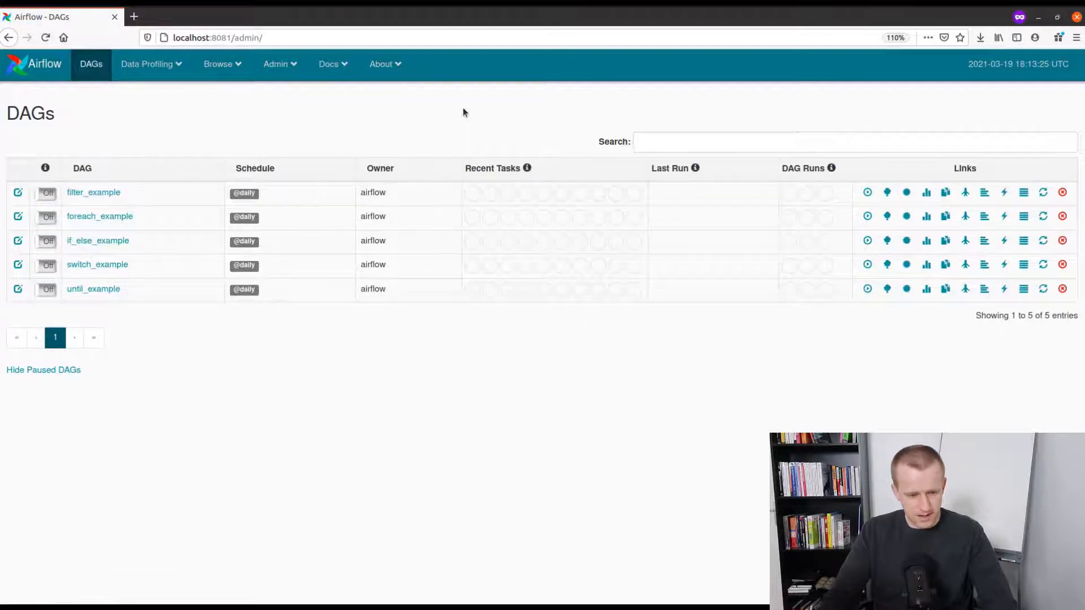
{"action": "mouse_move", "coordinate": [97, 239]}
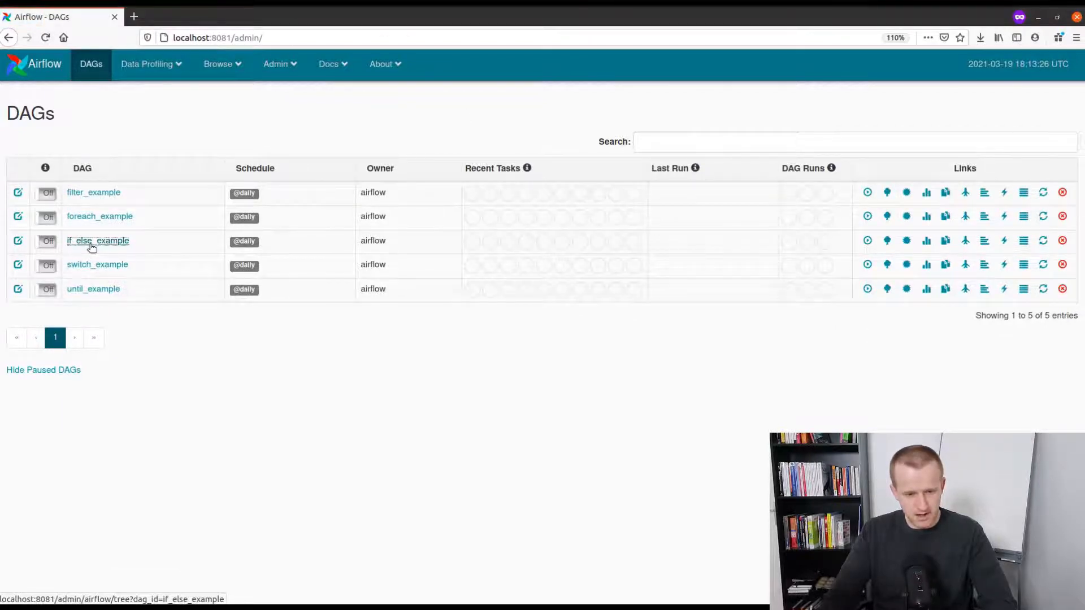
{"action": "left_click", "coordinate": [97, 239]}
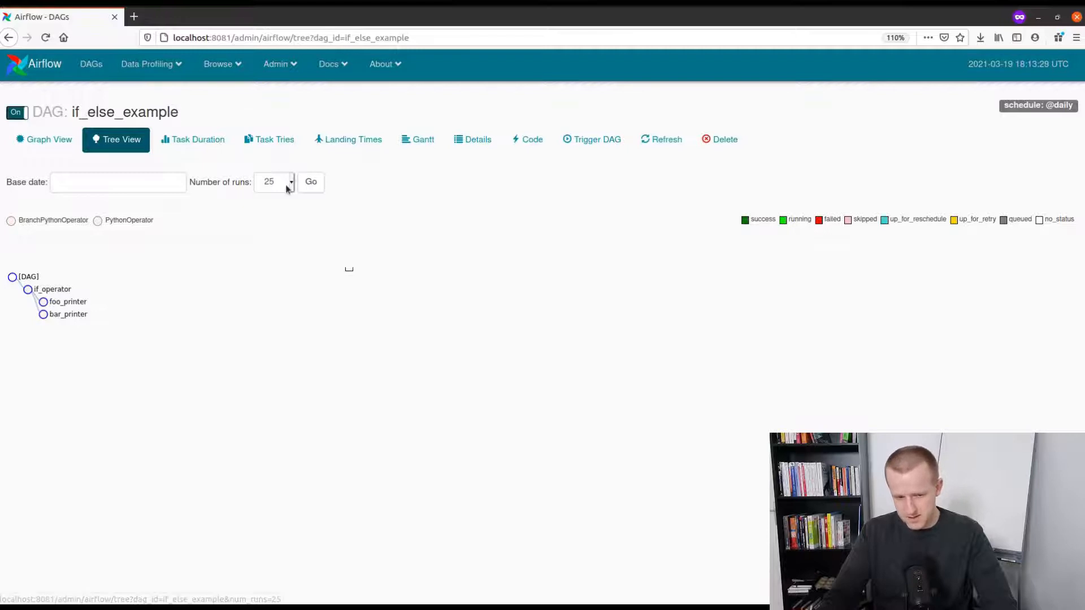
{"action": "left_click", "coordinate": [43, 139]}
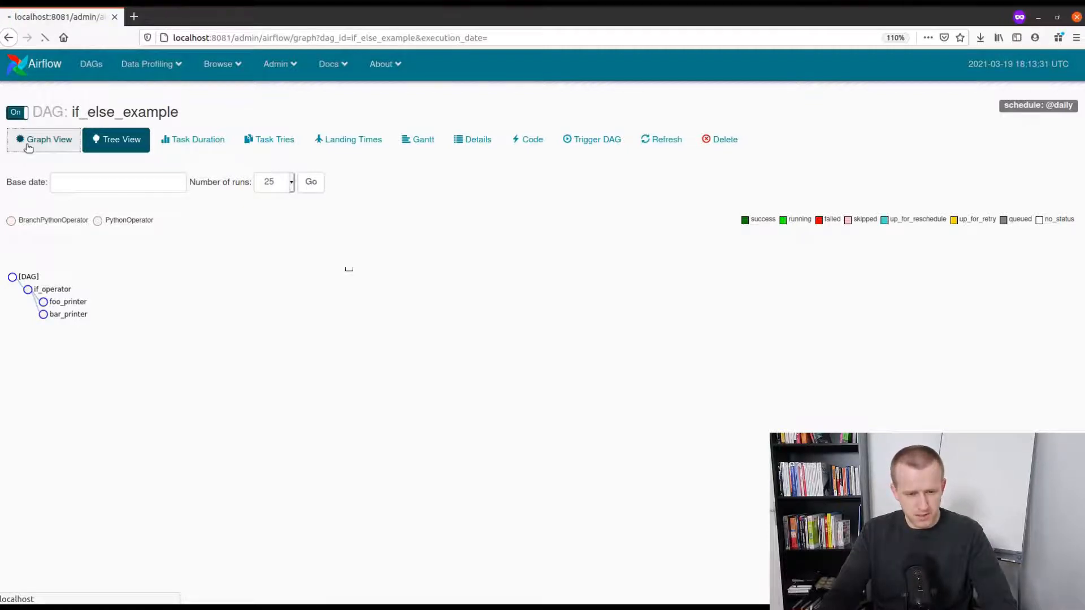
{"action": "left_click", "coordinate": [44, 139]}
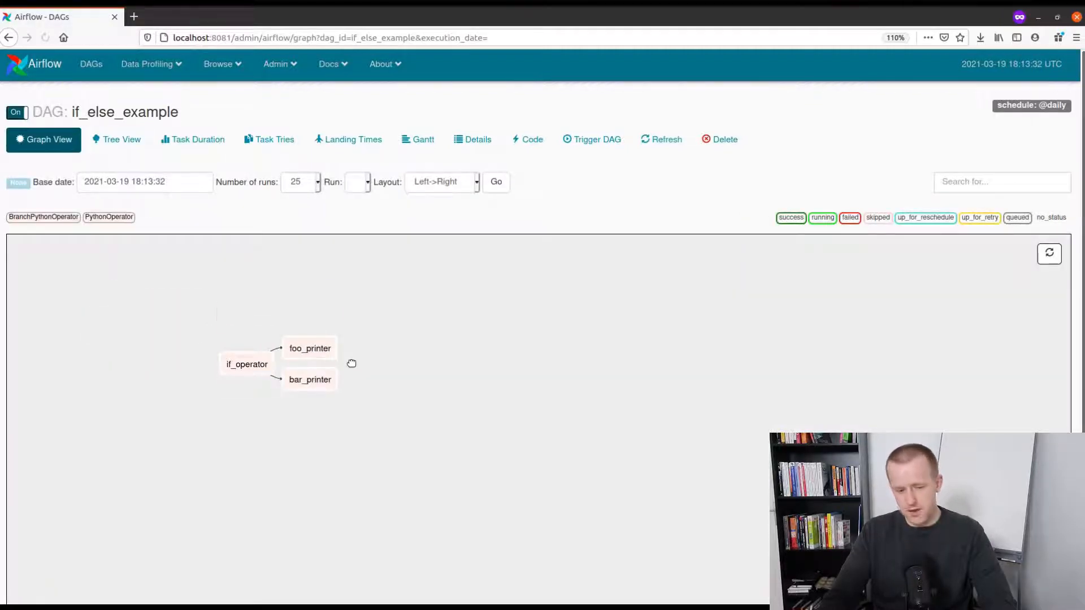
{"action": "left_click_drag", "start_coordinate": [351, 363], "coordinate": [137, 395]}
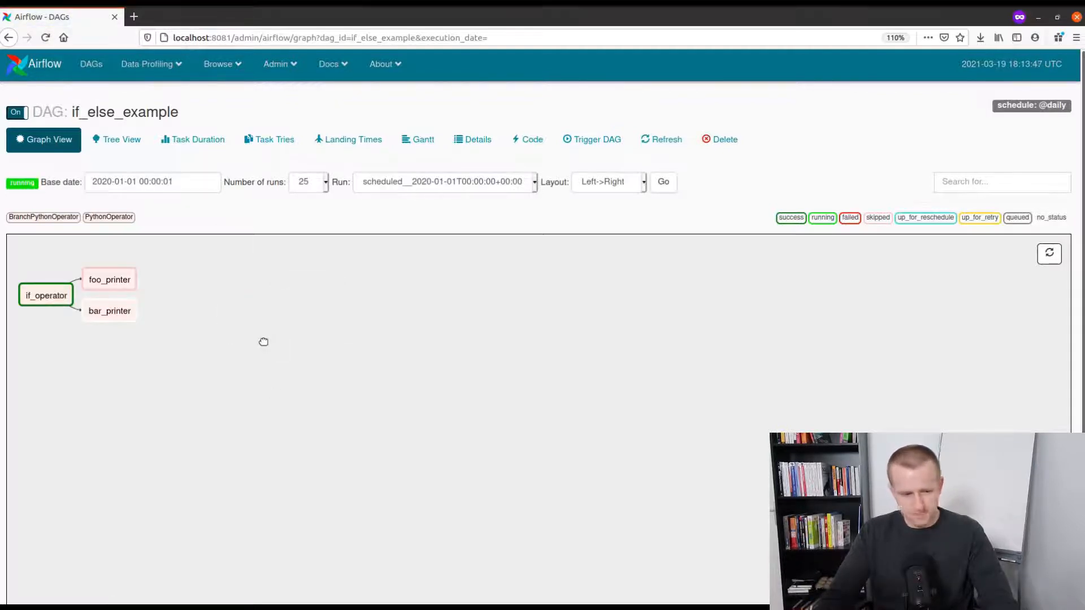
{"action": "mouse_move", "coordinate": [45, 295]}
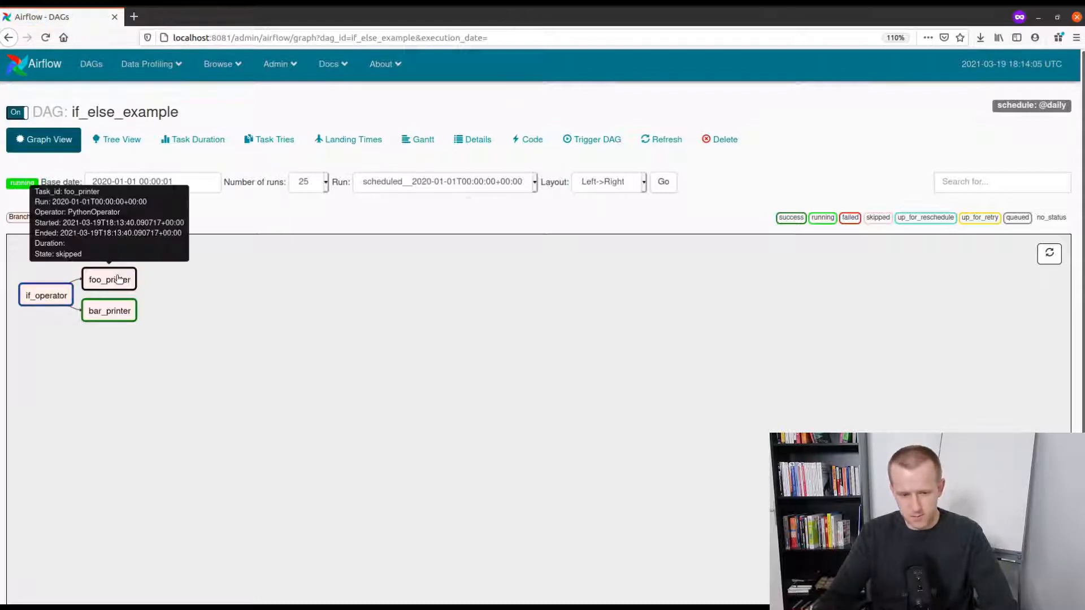
{"action": "left_click", "coordinate": [121, 139]}
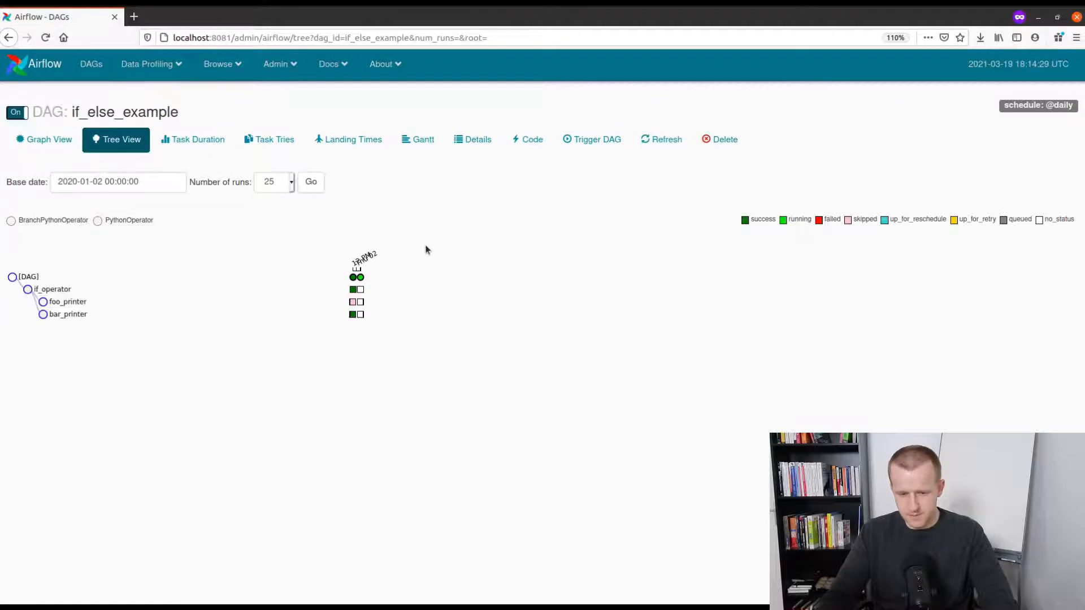
{"action": "mouse_move", "coordinate": [379, 281]}
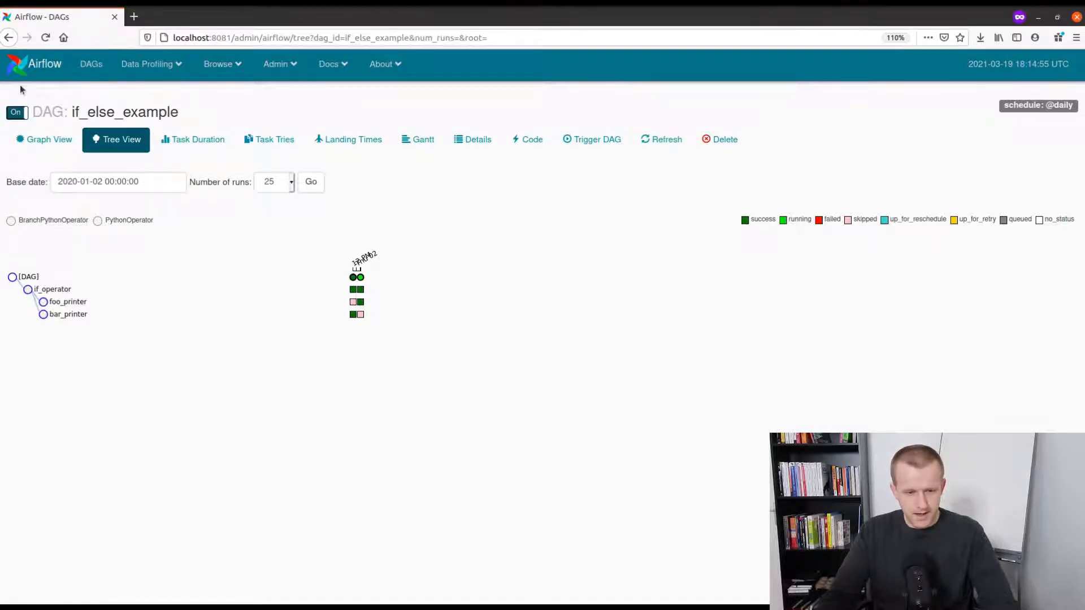
Pause the if_else_example DAG after its second run executed foo_printer
{"action": "left_click", "coordinate": [15, 112]}
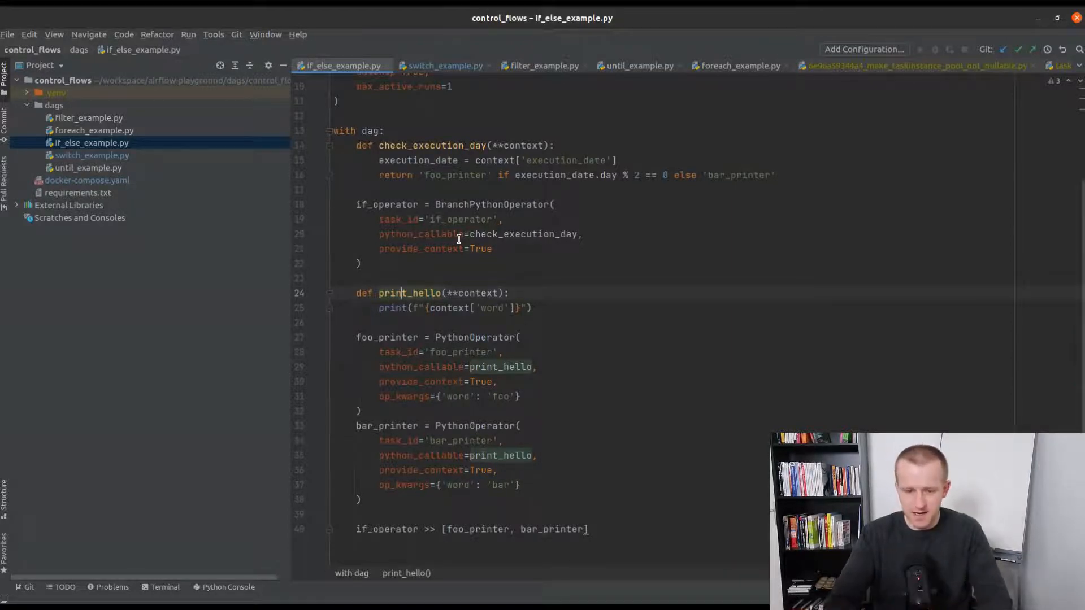
{"action": "left_click", "coordinate": [443, 66]}
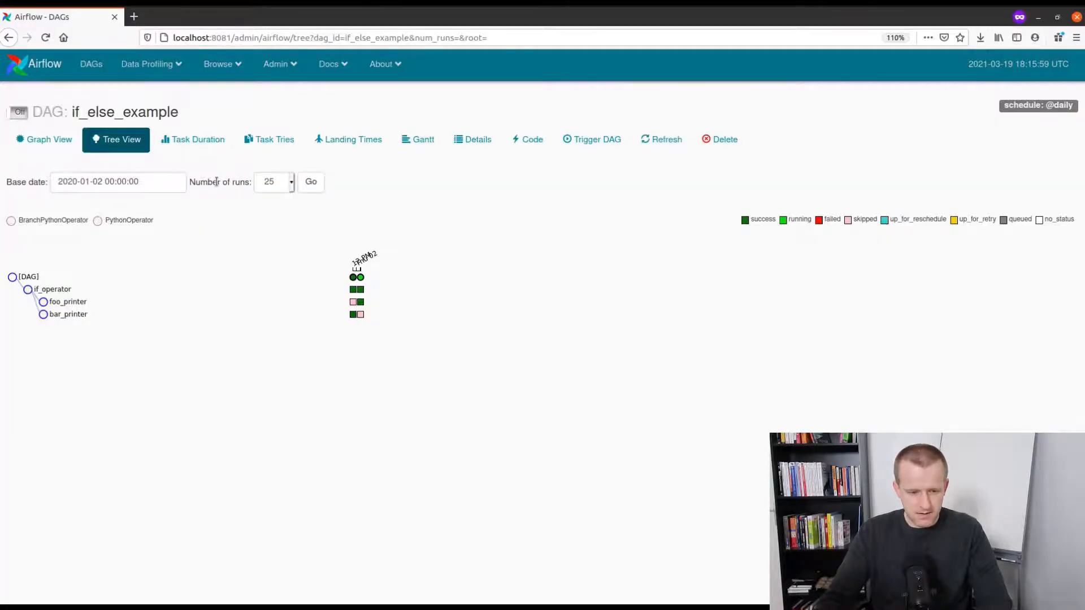
From the DAGs list, switch on switch_example and watch its three printer branches in the graph and history
{"action": "left_click", "coordinate": [91, 64]}
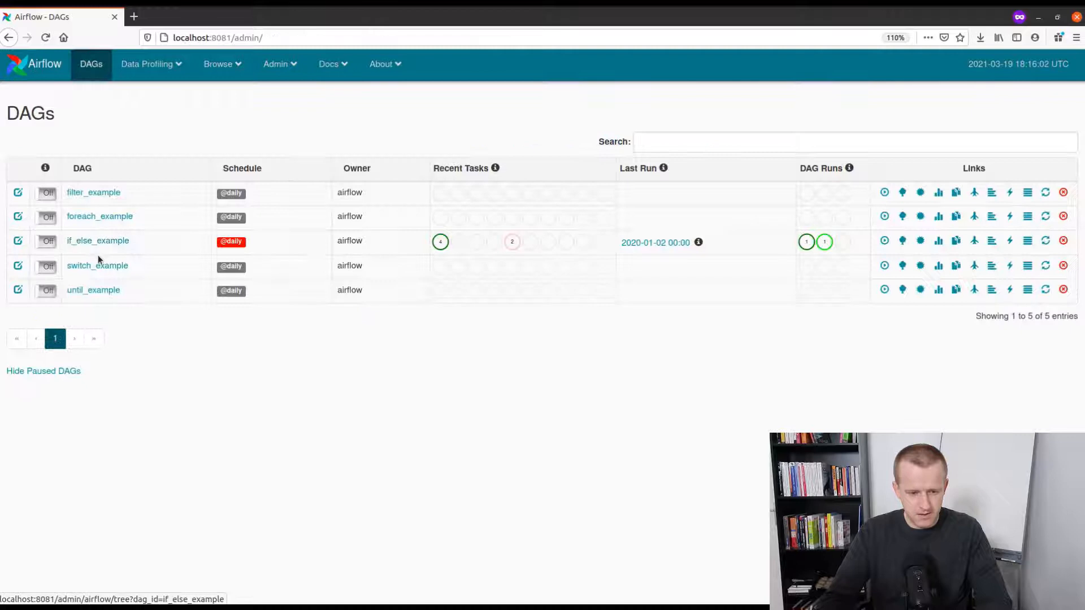
{"action": "left_click", "coordinate": [97, 265]}
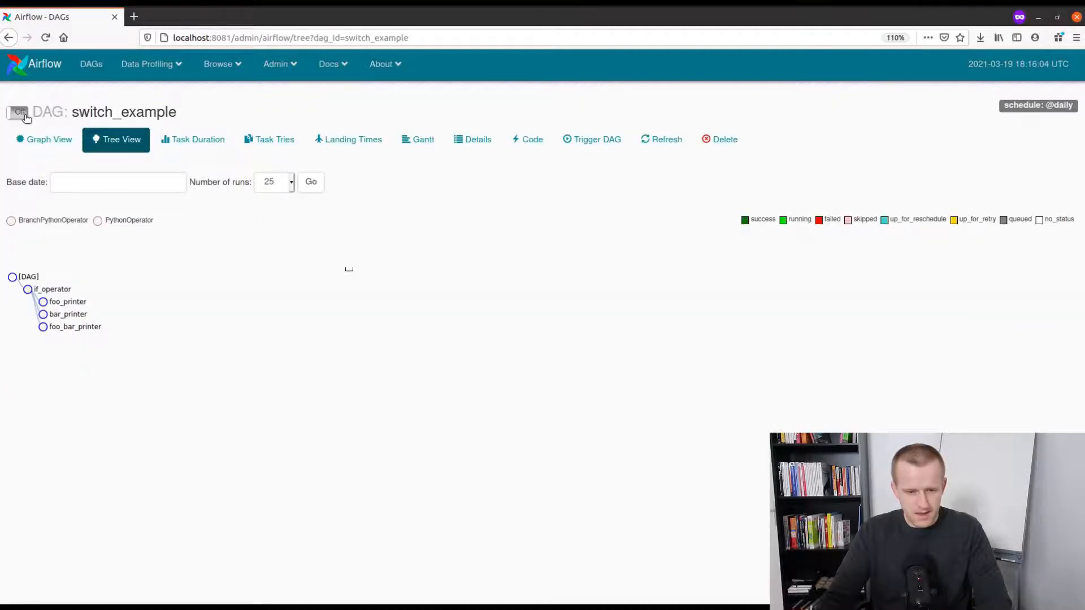
{"action": "left_click", "coordinate": [17, 112]}
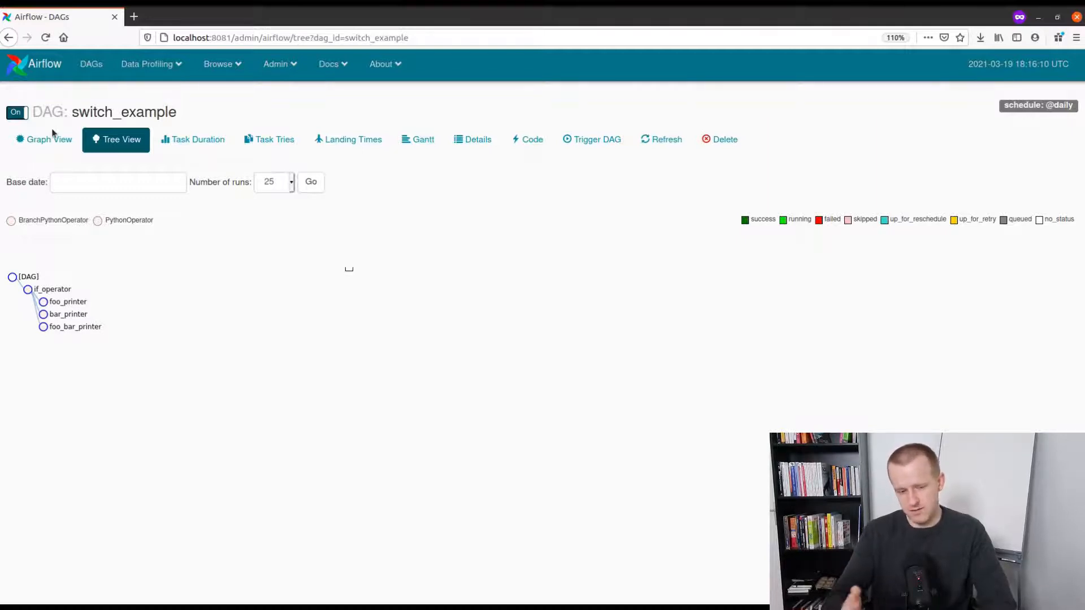
{"action": "left_click", "coordinate": [42, 139]}
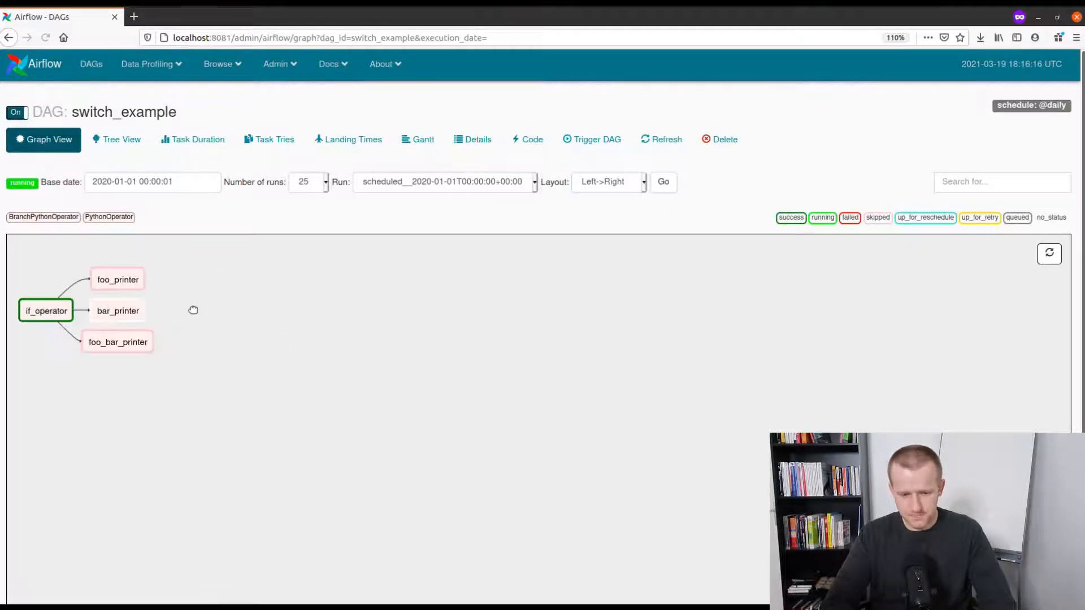
{"action": "left_click", "coordinate": [121, 139]}
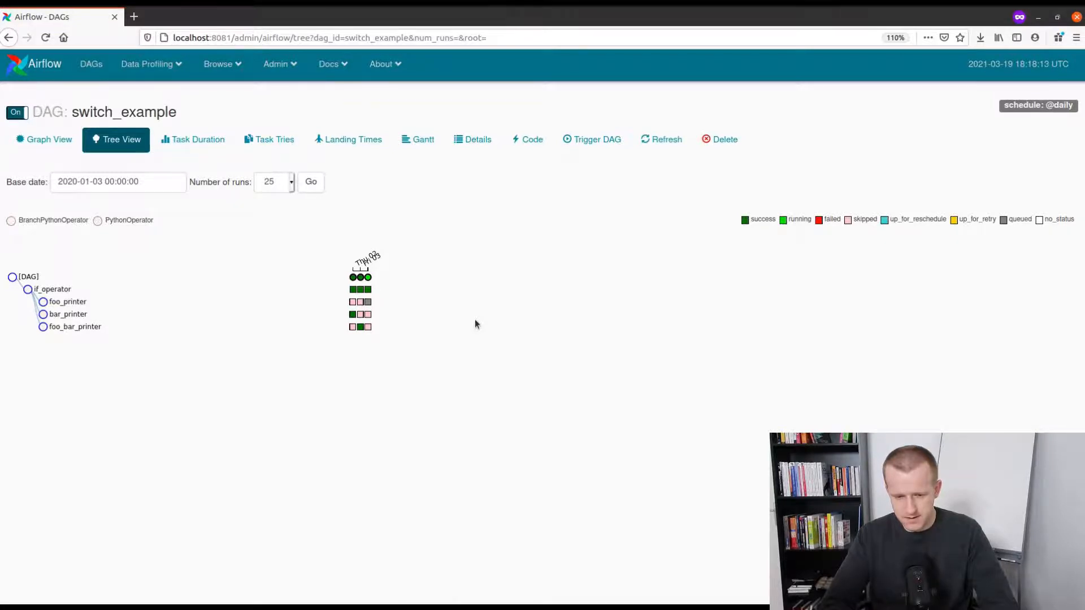
Reload switch_example's history until each printer succeeded once, pause it, and load until_example.py in PyCharm
{"action": "left_click", "coordinate": [116, 139]}
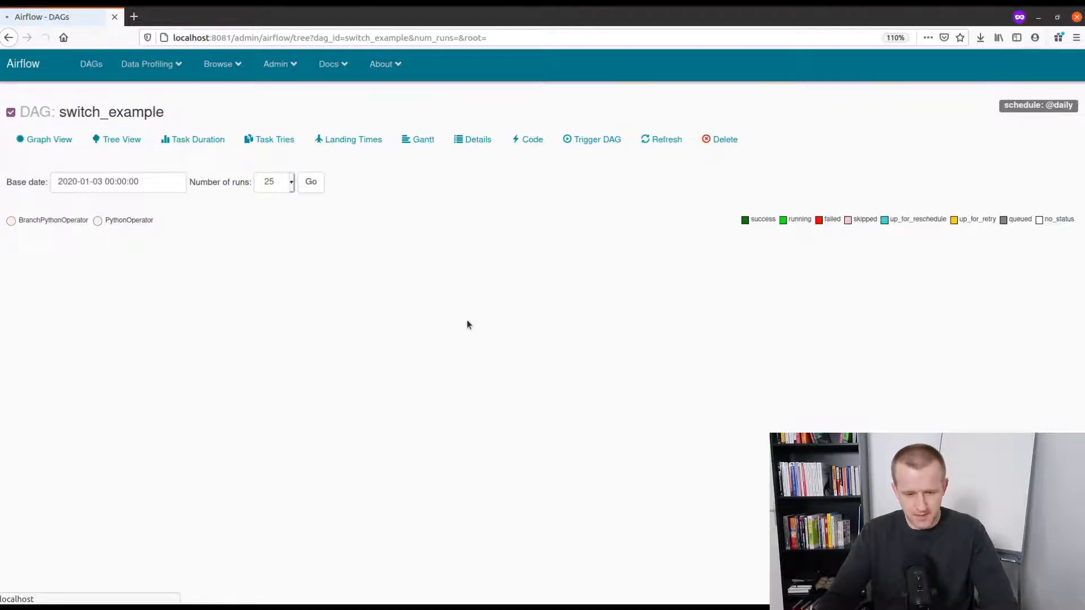
{"action": "left_click", "coordinate": [121, 139]}
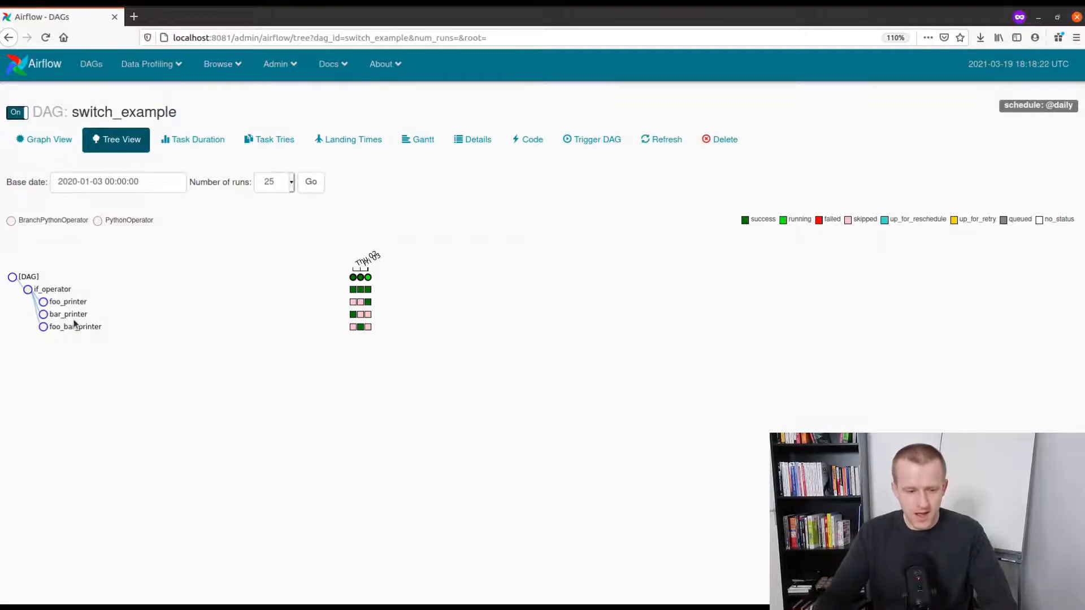
{"action": "left_click", "coordinate": [16, 112]}
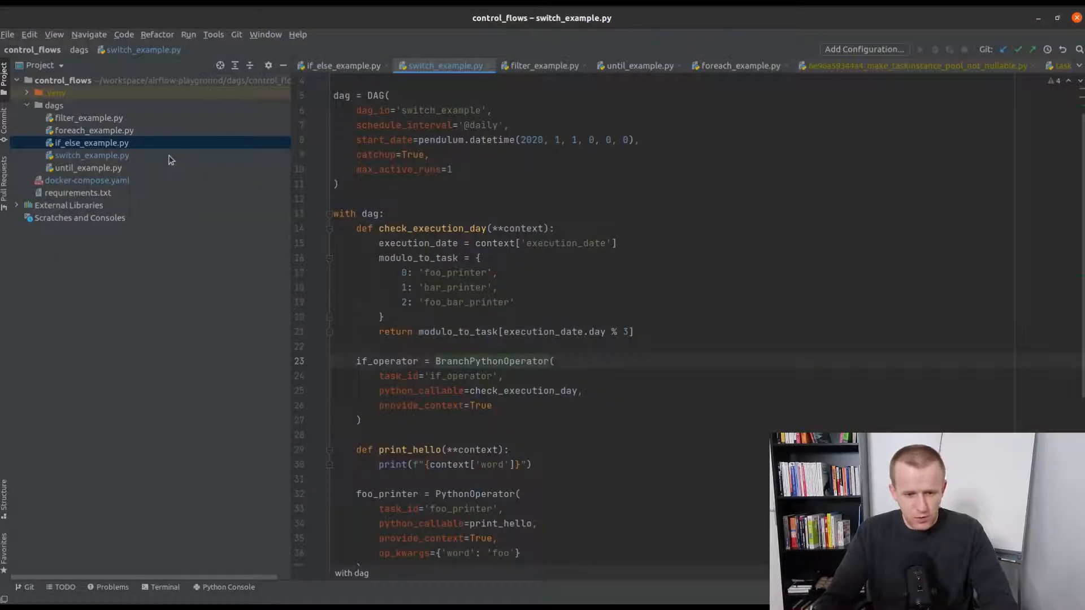
{"action": "mouse_move", "coordinate": [103, 173]}
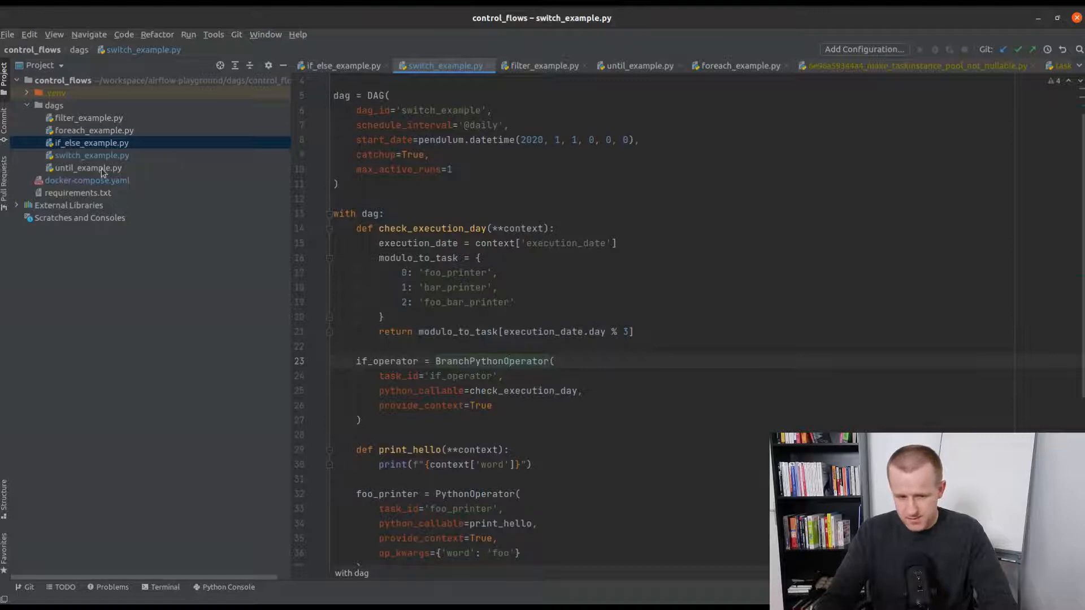
{"action": "left_click", "coordinate": [89, 168]}
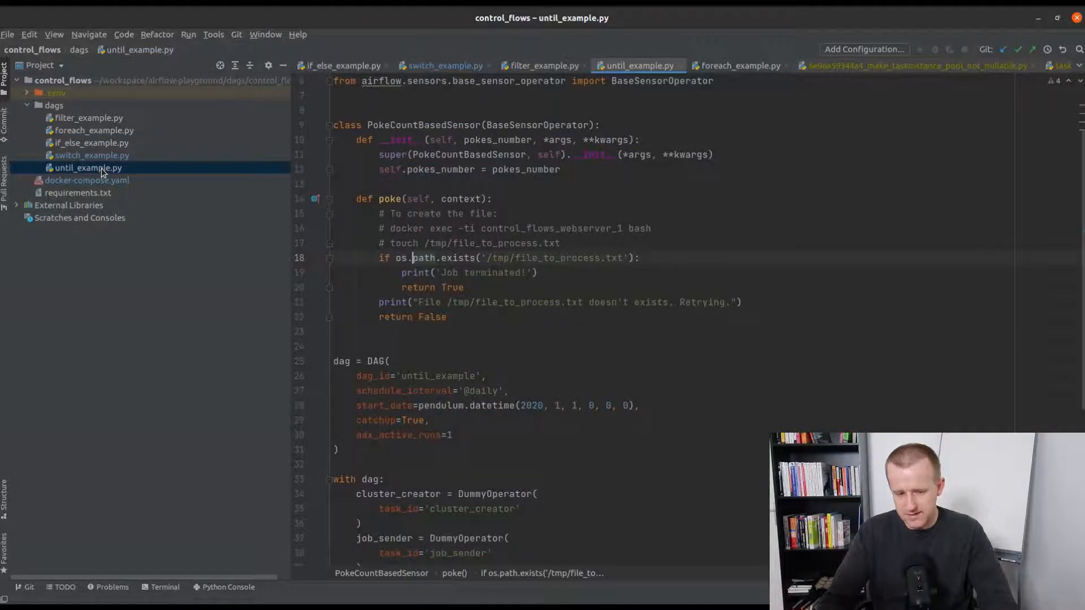
Review until_example's PokeCountBasedSensor and jump to its BaseSensorOperator definition
{"action": "scroll", "scroll_direction": "down", "scroll_amount": 3}
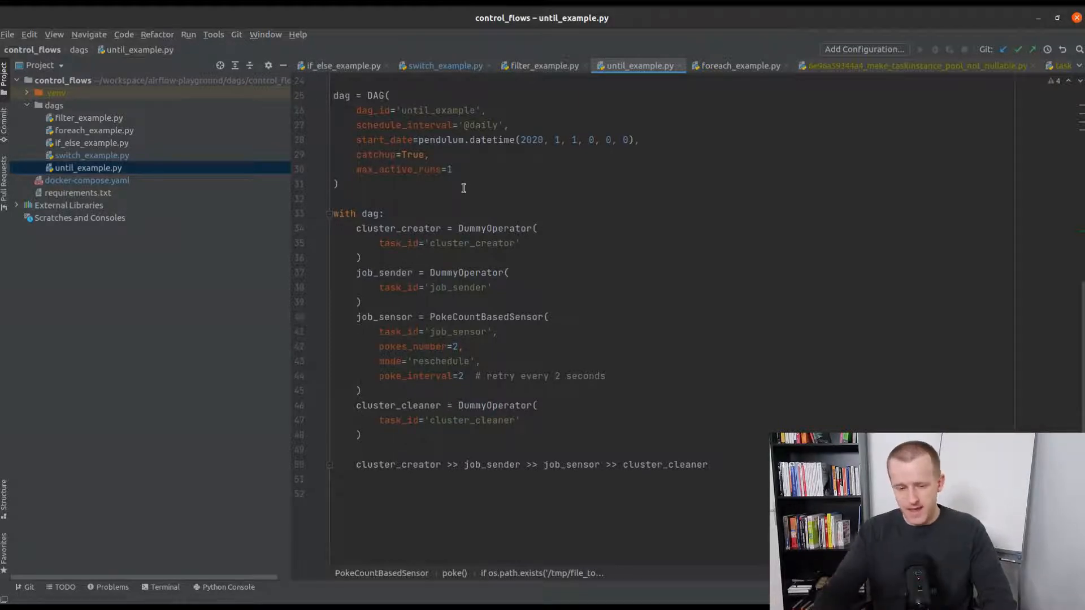
{"action": "mouse_move", "coordinate": [515, 356]}
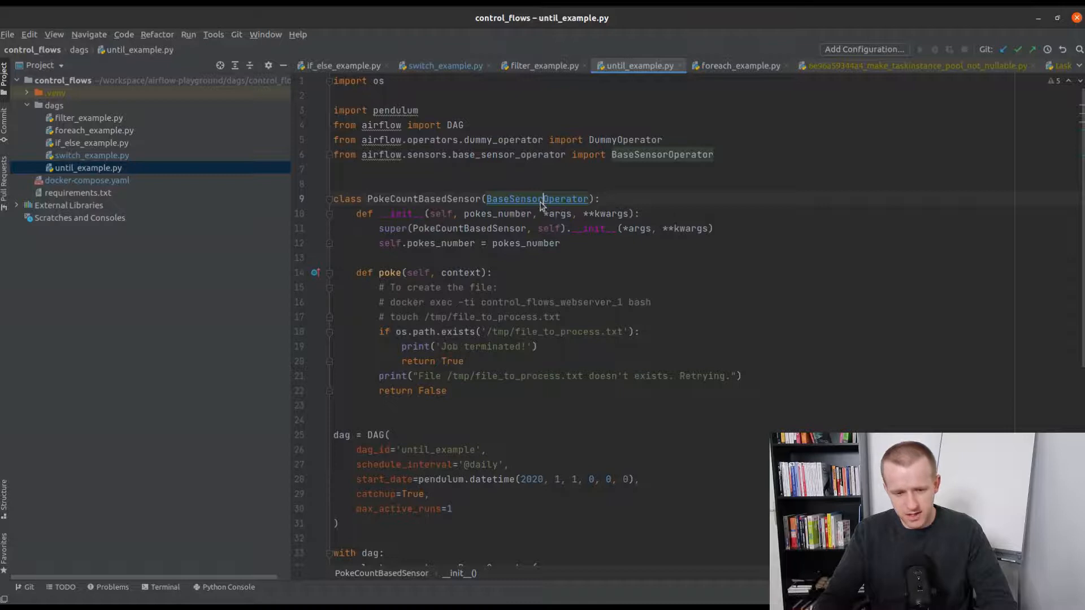
{"action": "left_click", "coordinate": [536, 199]}
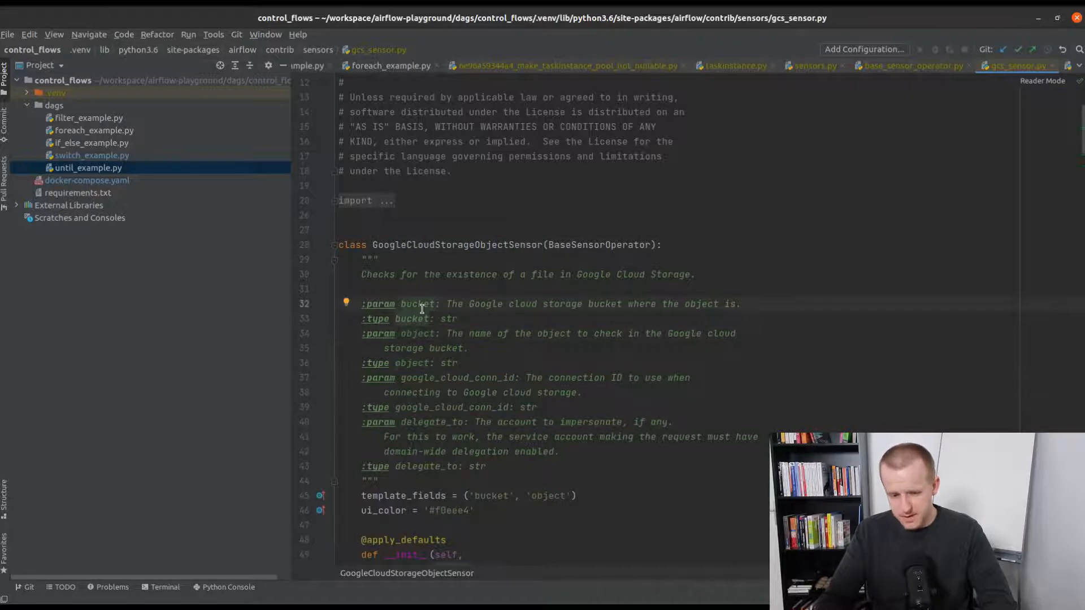
{"action": "mouse_move", "coordinate": [457, 350]}
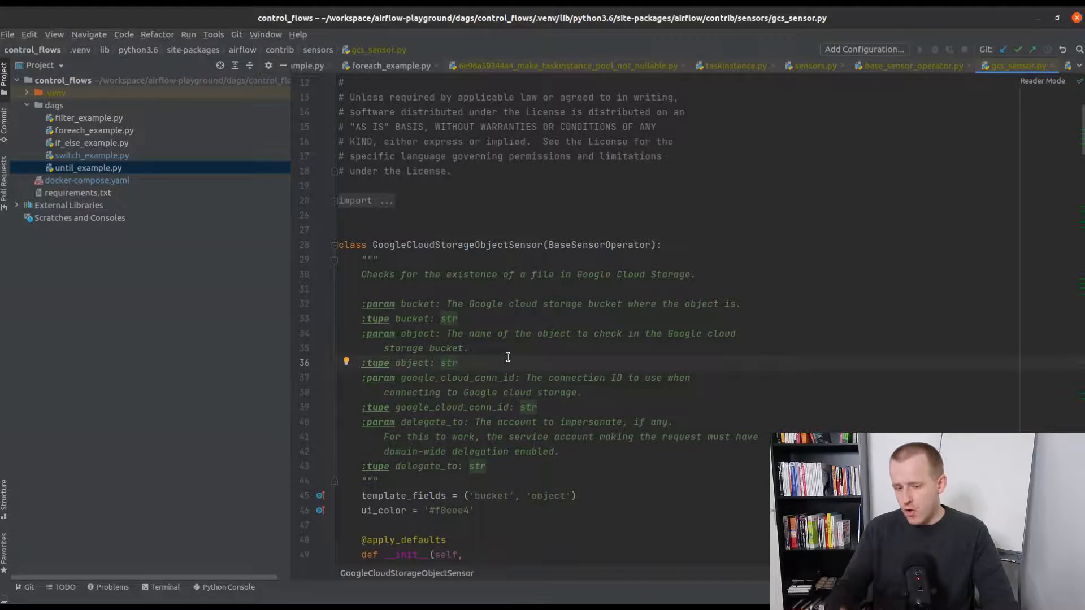
Read the GoogleCloudStorageObjectSensor docstring in gcs_sensor.py as a BaseSensorOperator example
{"action": "left_click", "coordinate": [457, 363]}
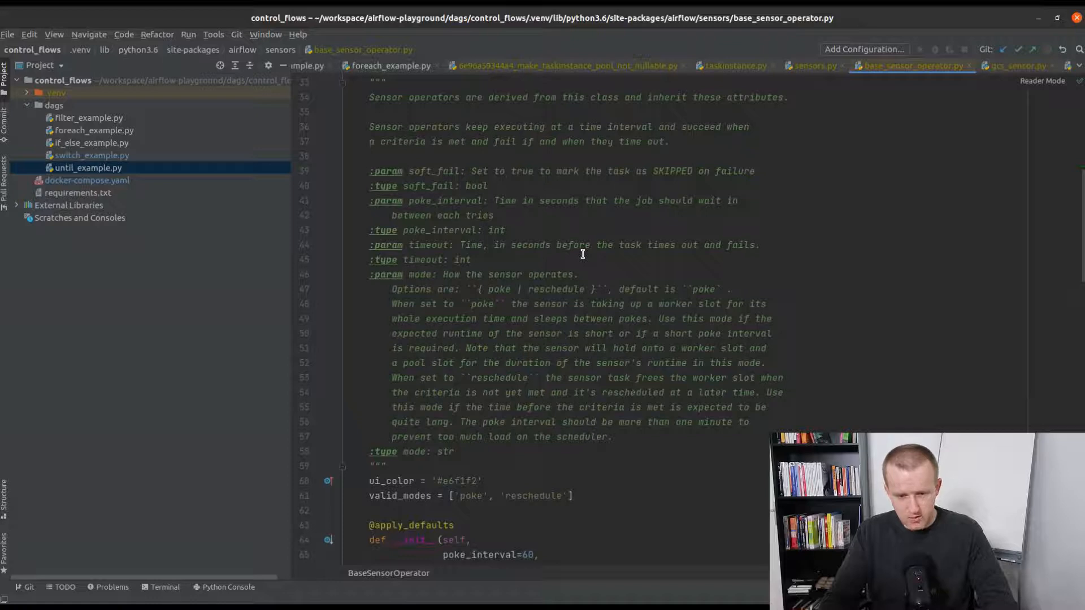
{"action": "double_click", "coordinate": [427, 245]}
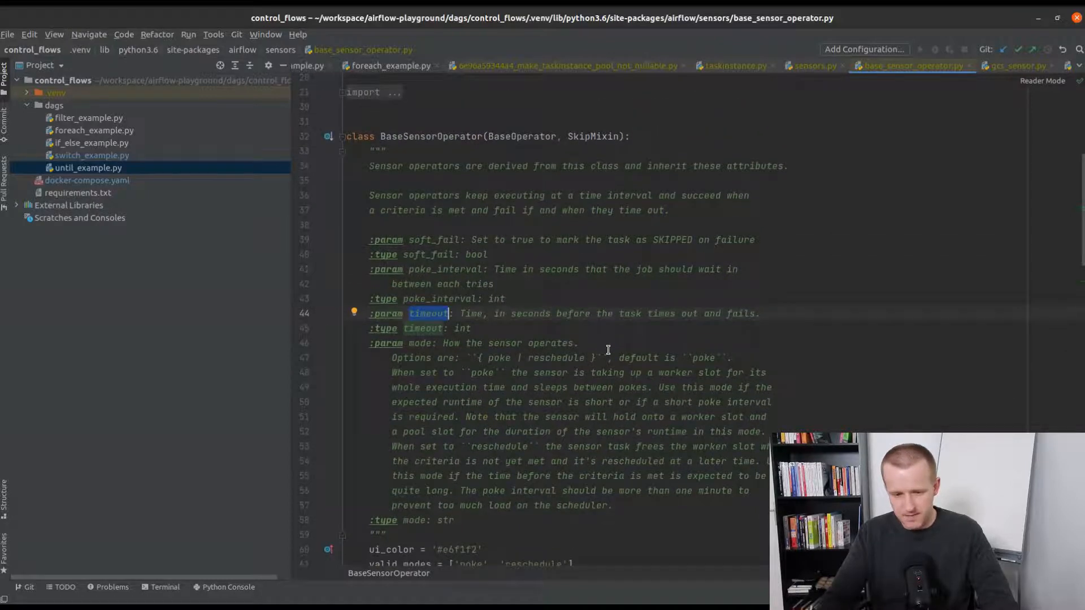
{"action": "scroll", "scroll_direction": "down", "scroll_amount": 3}
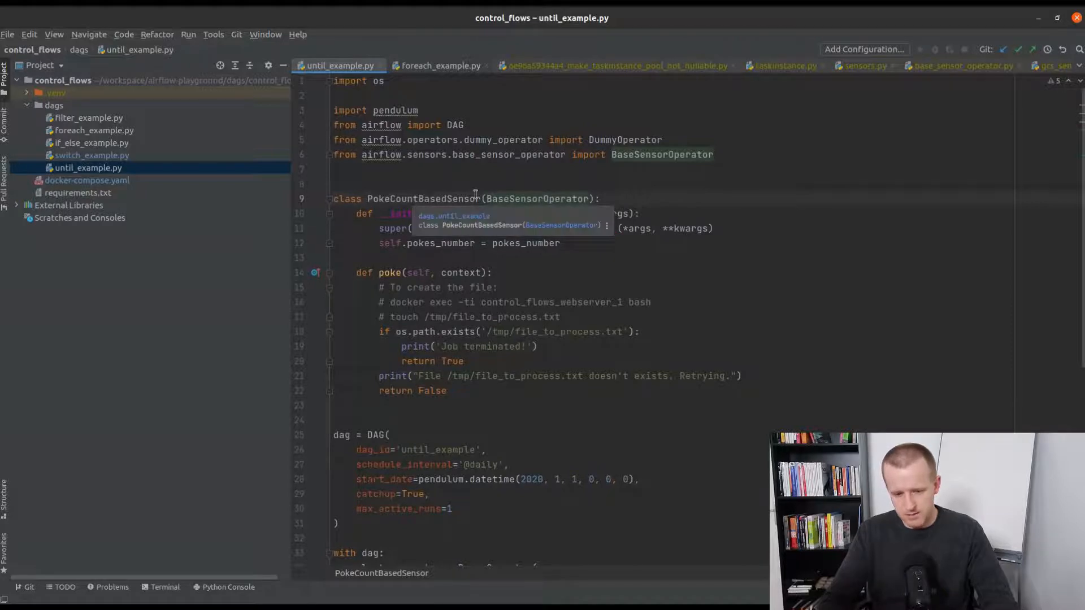
Remove pokes_number=2 from job_sensor and select the docker exec command in the comment
{"action": "scroll", "scroll_direction": "down", "scroll_amount": 3}
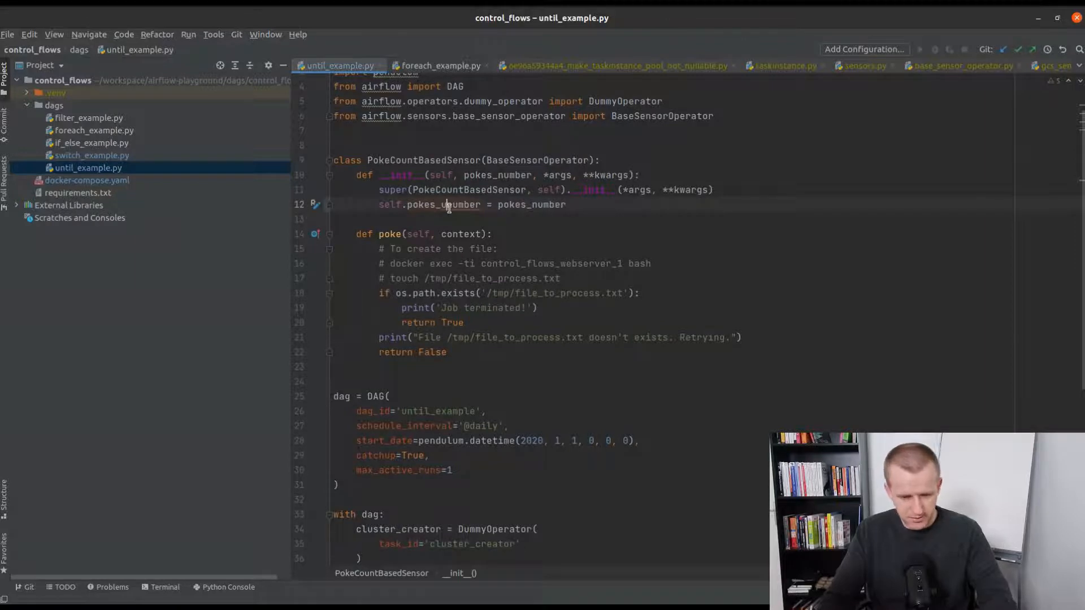
{"action": "scroll", "scroll_direction": "down", "scroll_amount": 3}
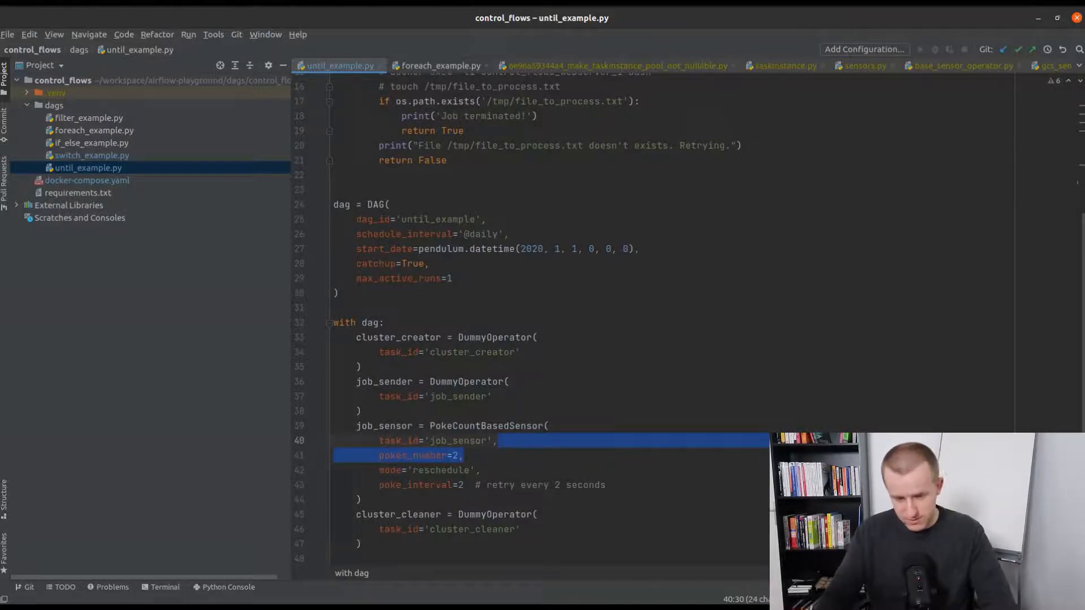
{"action": "key", "text": "Delete"}
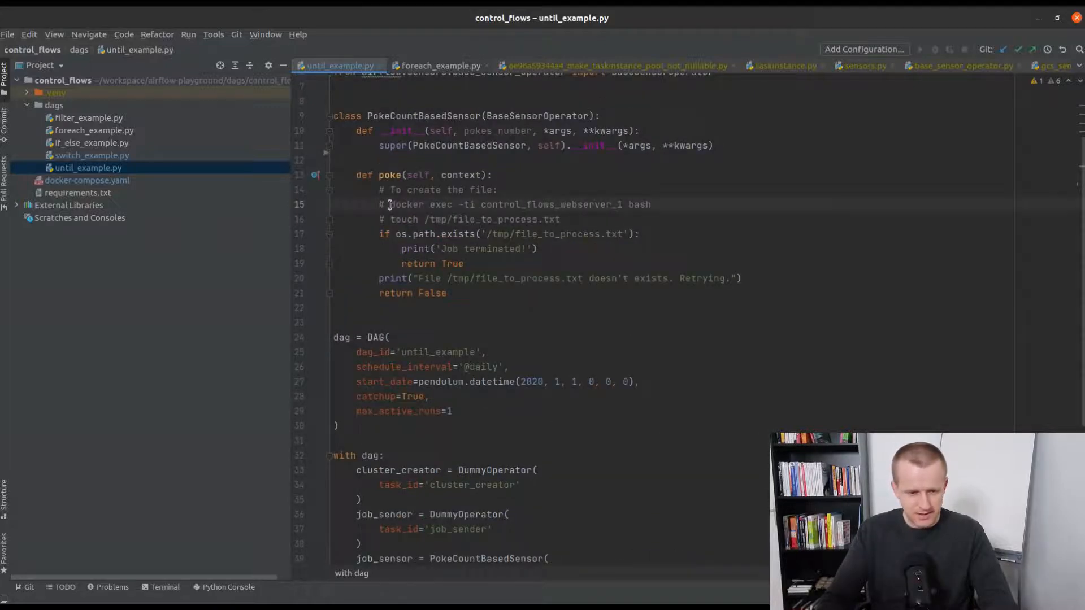
{"action": "left_click_drag", "start_coordinate": [390, 204], "coordinate": [648, 204]}
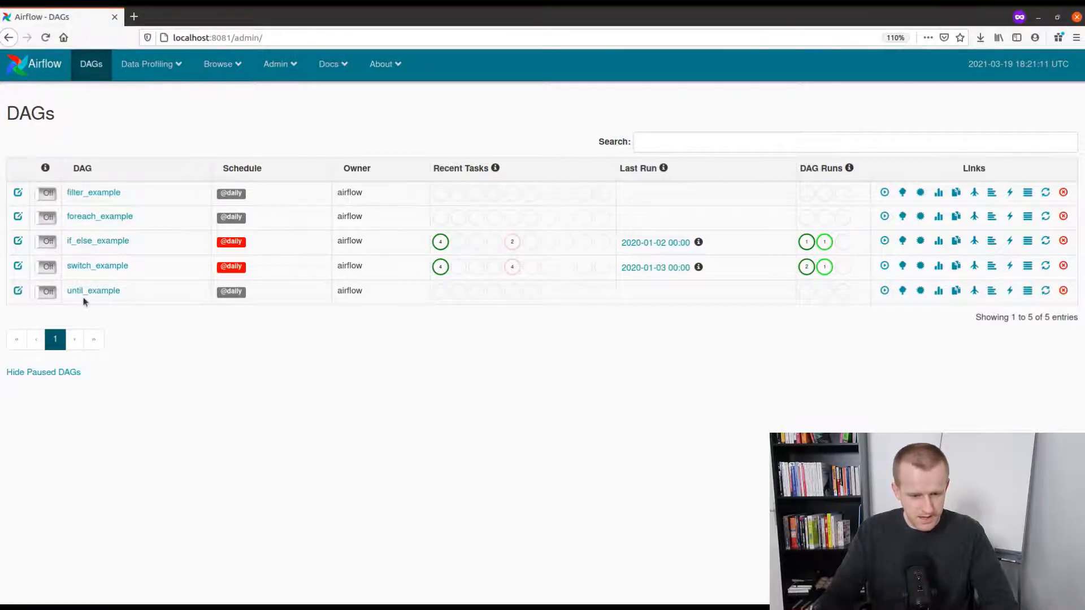
Switch on until_example and view its task graph with job_sensor waiting to be rescheduled
{"action": "left_click", "coordinate": [45, 291]}
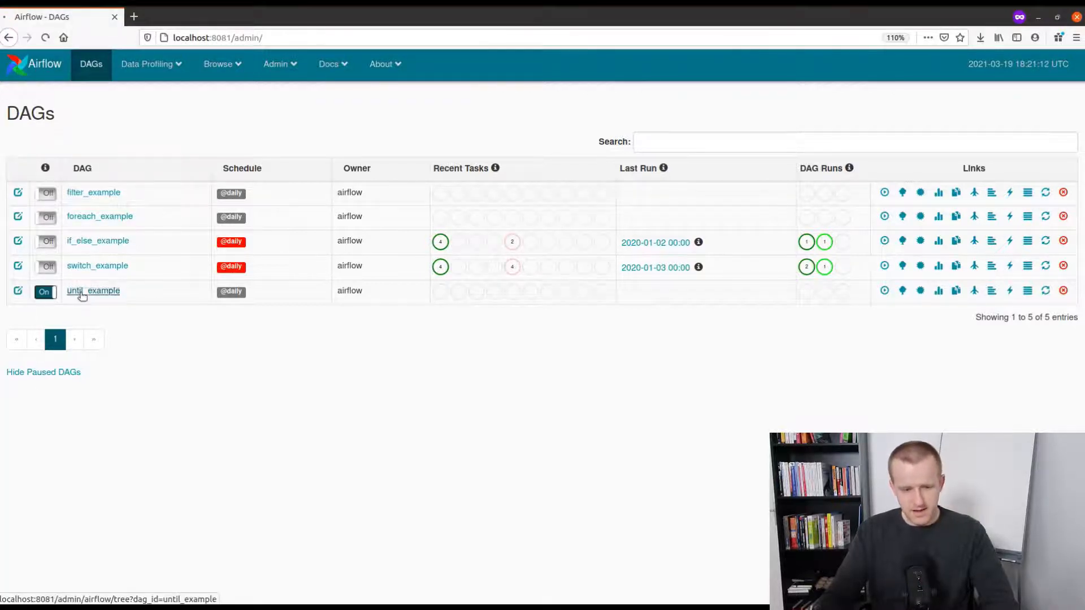
{"action": "left_click", "coordinate": [93, 290]}
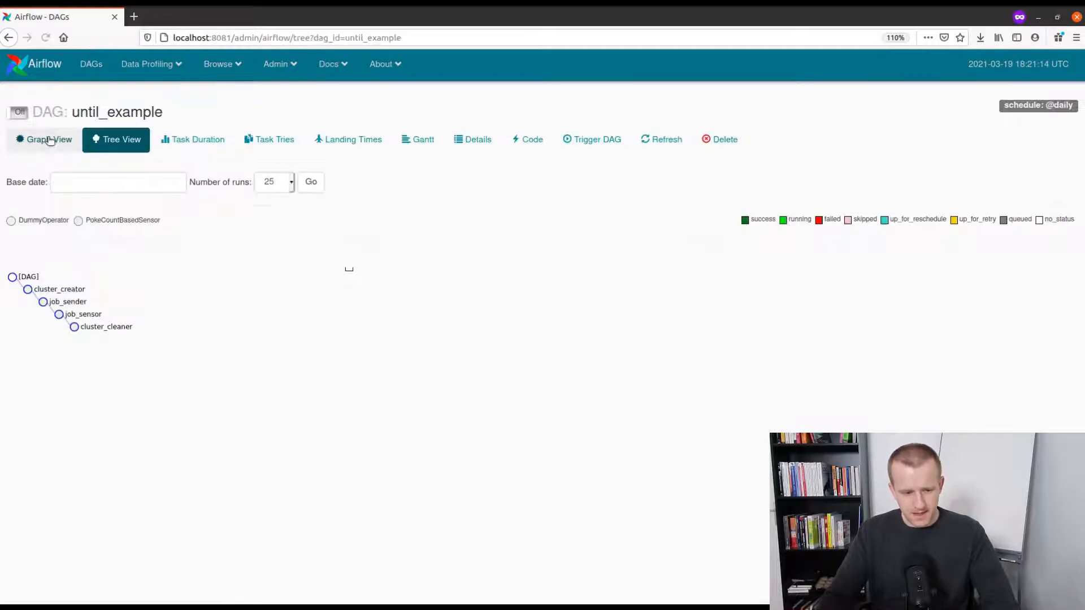
{"action": "left_click", "coordinate": [48, 139]}
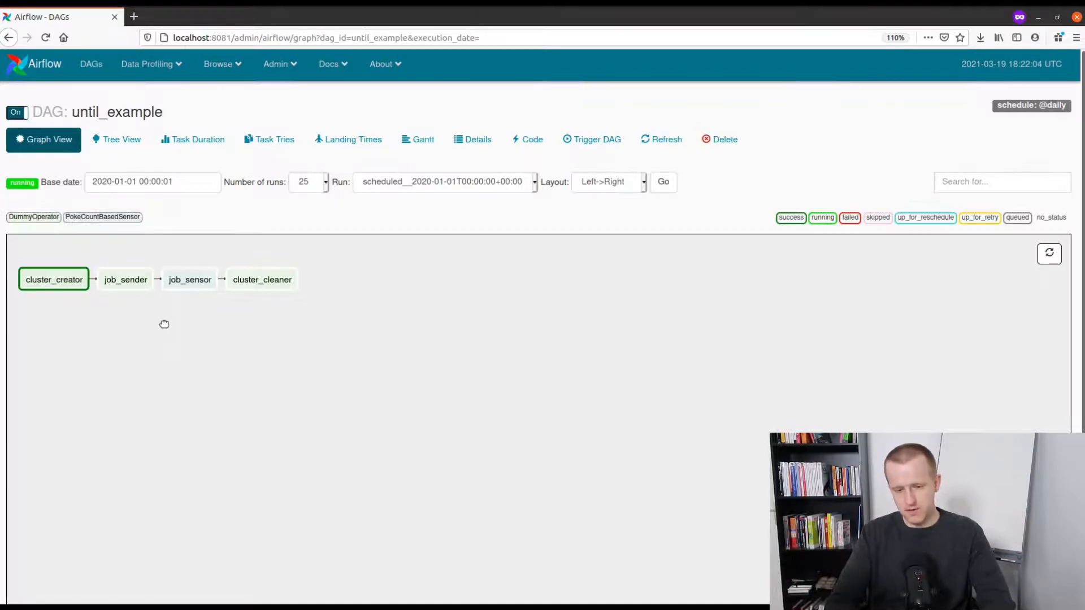
{"action": "mouse_move", "coordinate": [193, 327]}
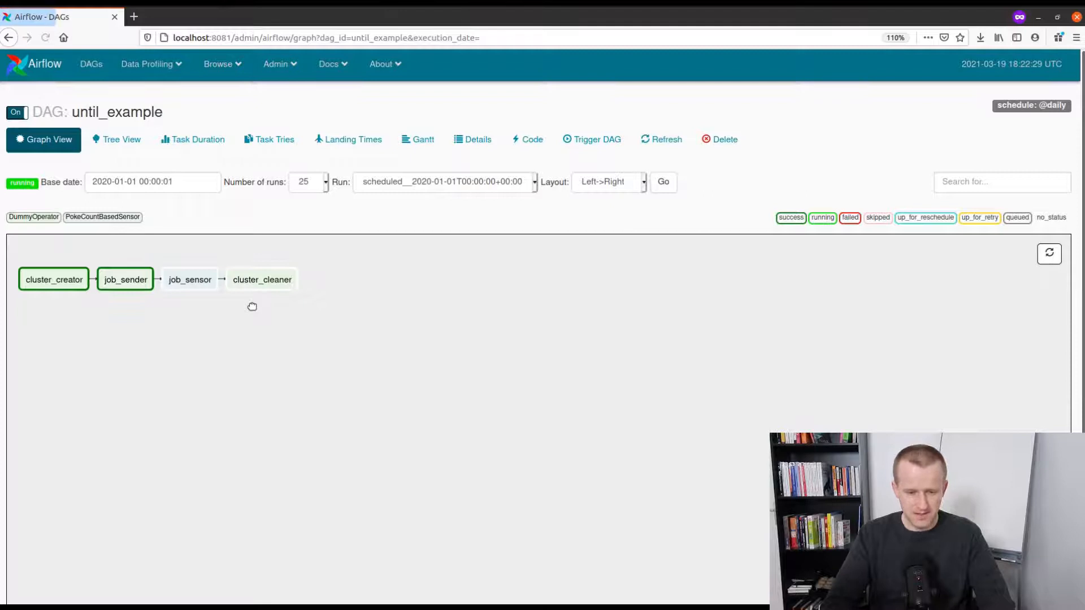
{"action": "mouse_move", "coordinate": [190, 279]}
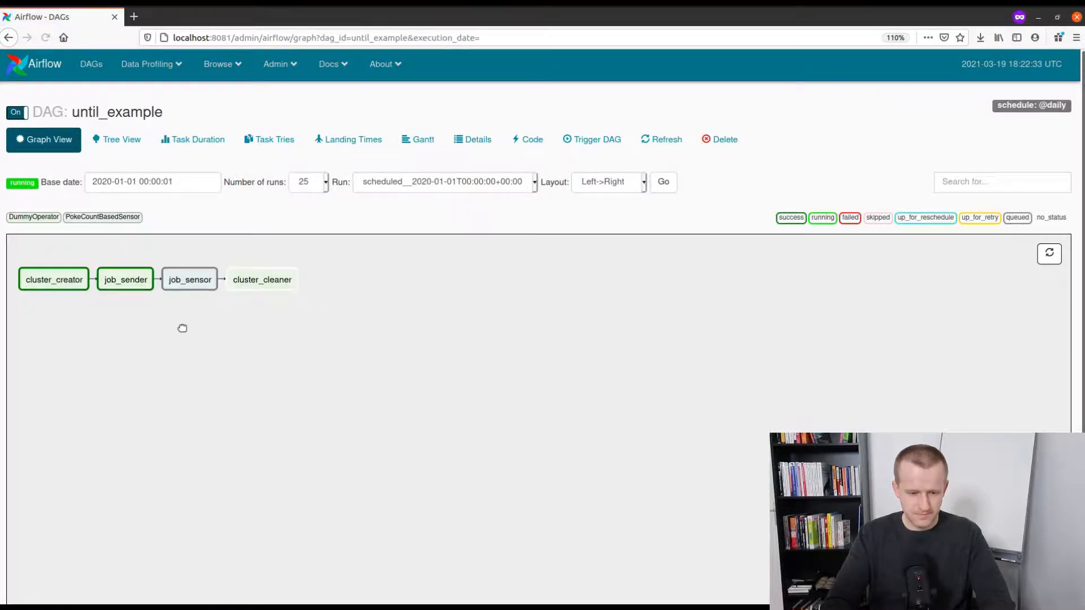
{"action": "mouse_move", "coordinate": [190, 279]}
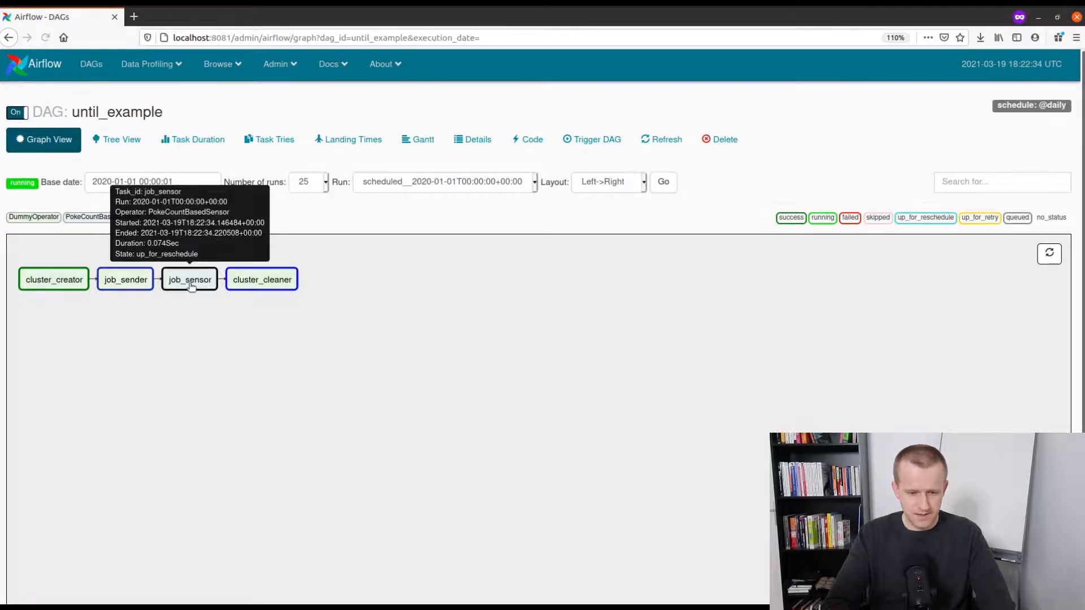
Follow job_sensor's log, create /tmp/file_to_process.txt so the sensor succeeds, and return to the graph
{"action": "left_click", "coordinate": [190, 279]}
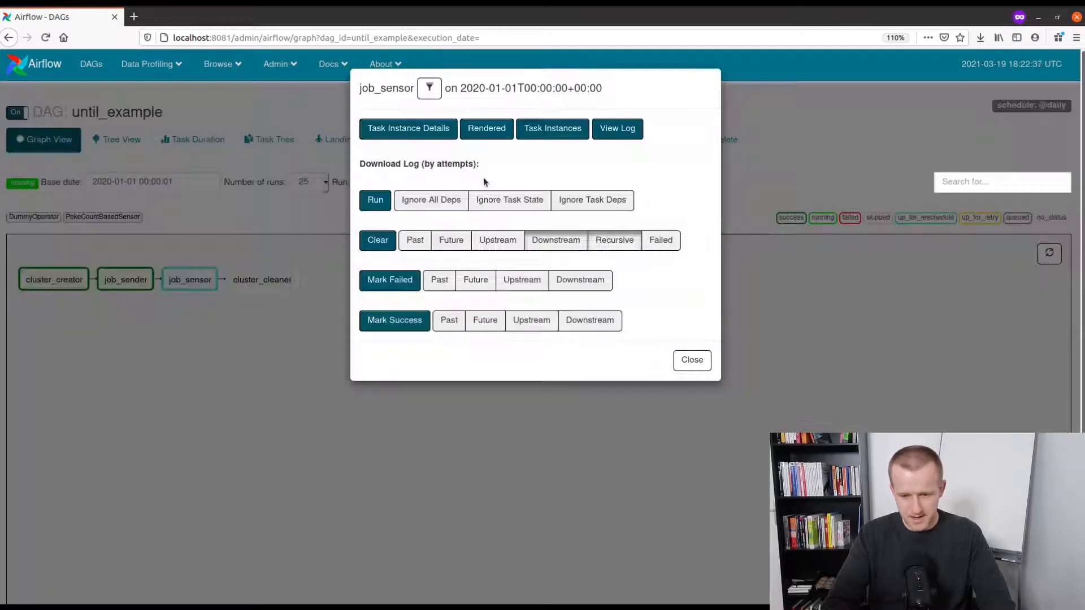
{"action": "left_click", "coordinate": [616, 128]}
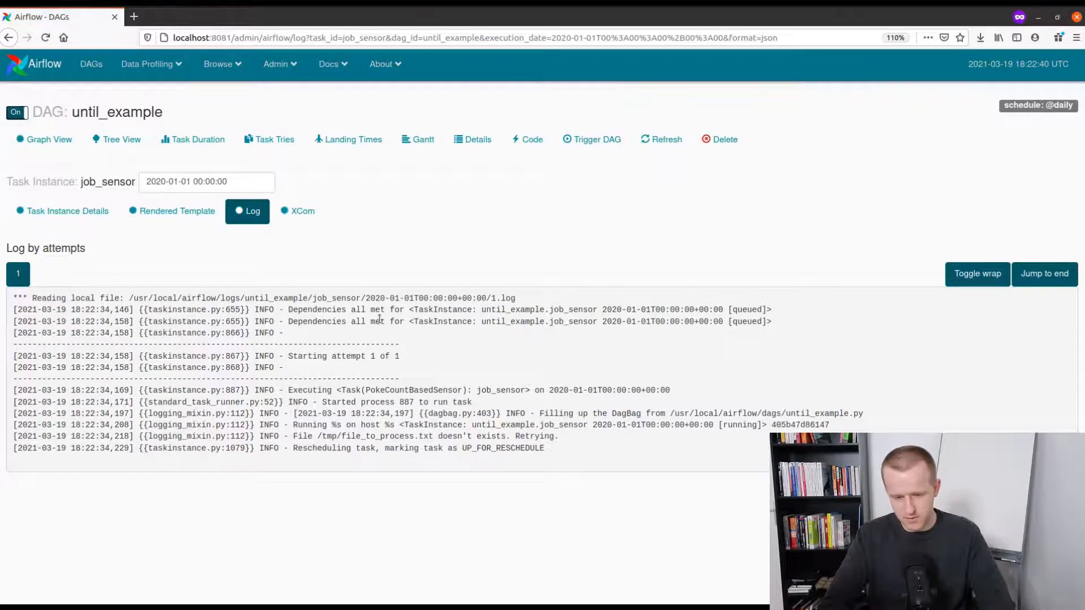
{"action": "type", "text": "touch /tmp/file_to_process.txt"}
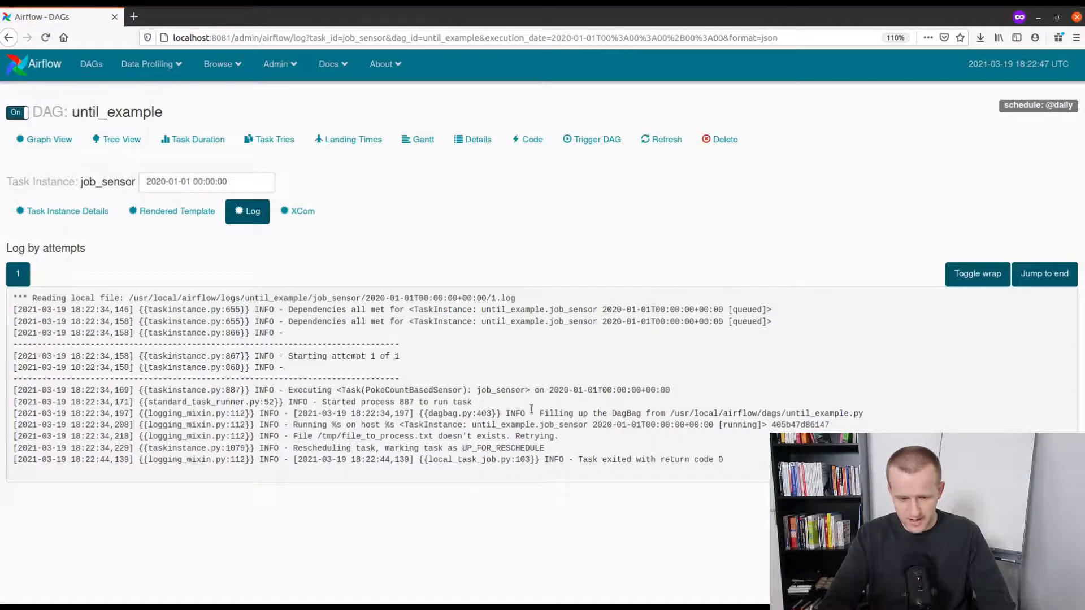
{"action": "left_click_drag", "start_coordinate": [342, 436], "coordinate": [350, 449]}
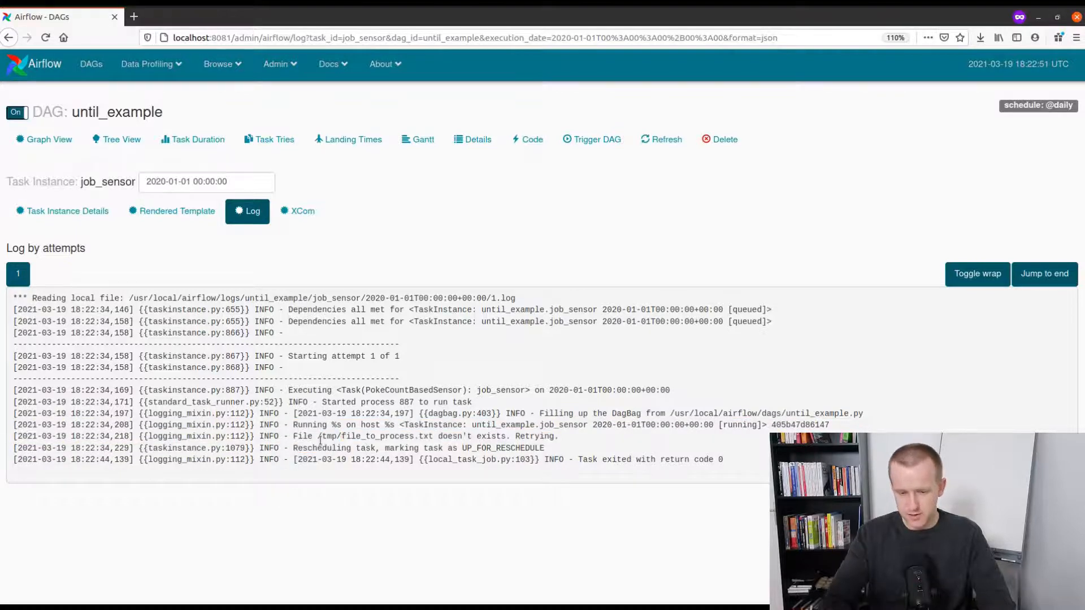
{"action": "double_click", "coordinate": [366, 436]}
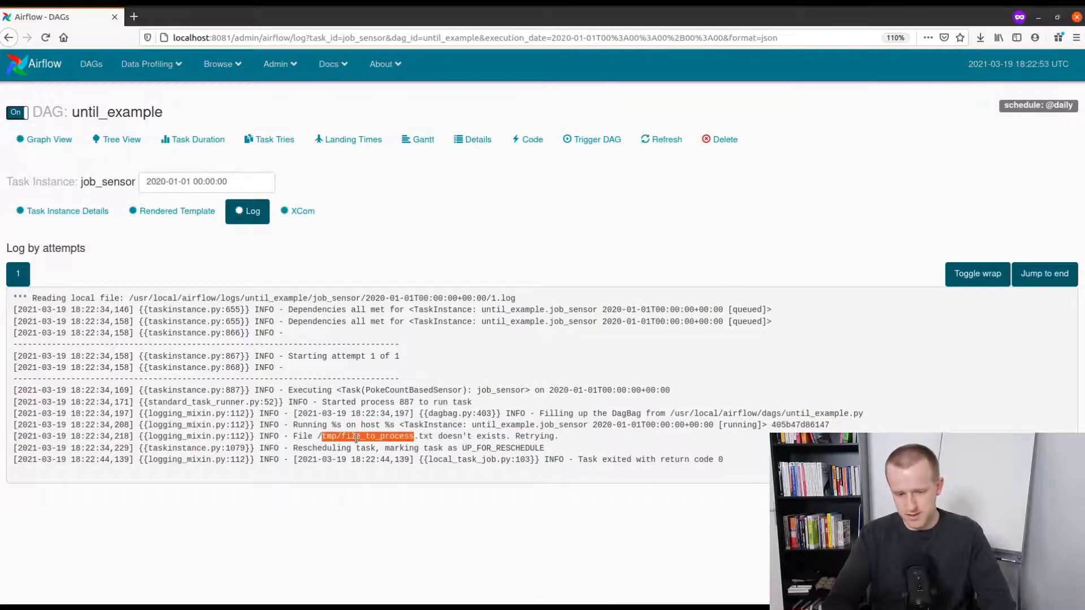
{"action": "scroll", "scroll_direction": "down", "scroll_amount": 3}
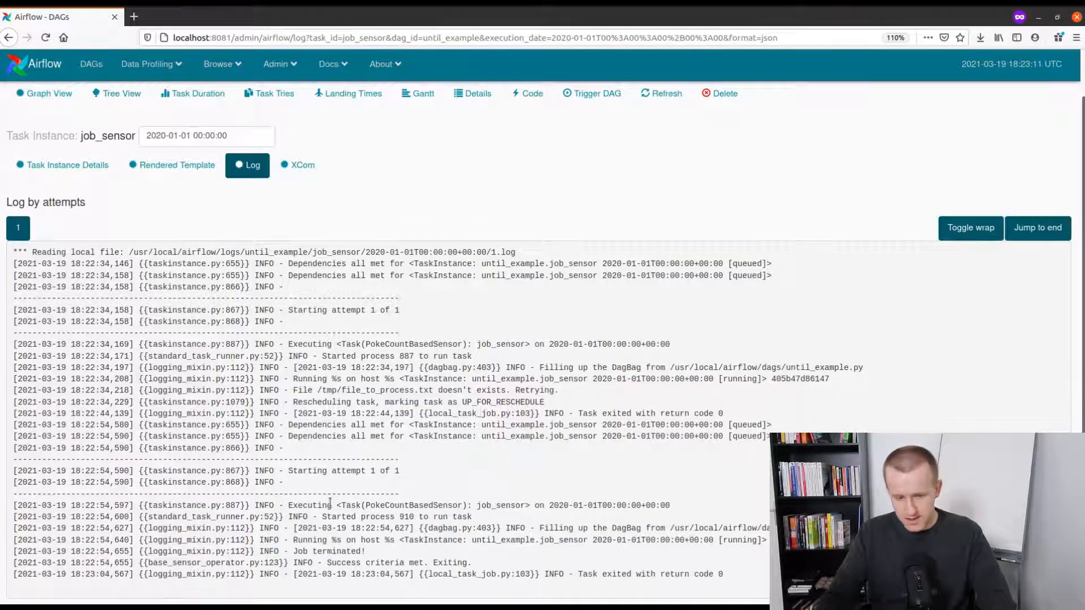
{"action": "mouse_move", "coordinate": [48, 139]}
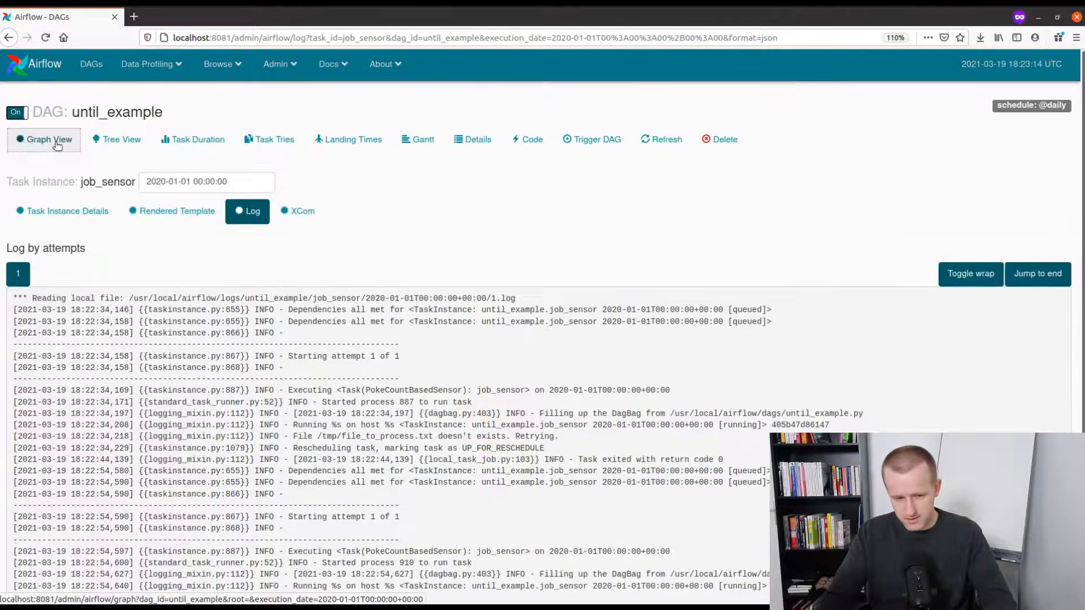
{"action": "left_click", "coordinate": [44, 139]}
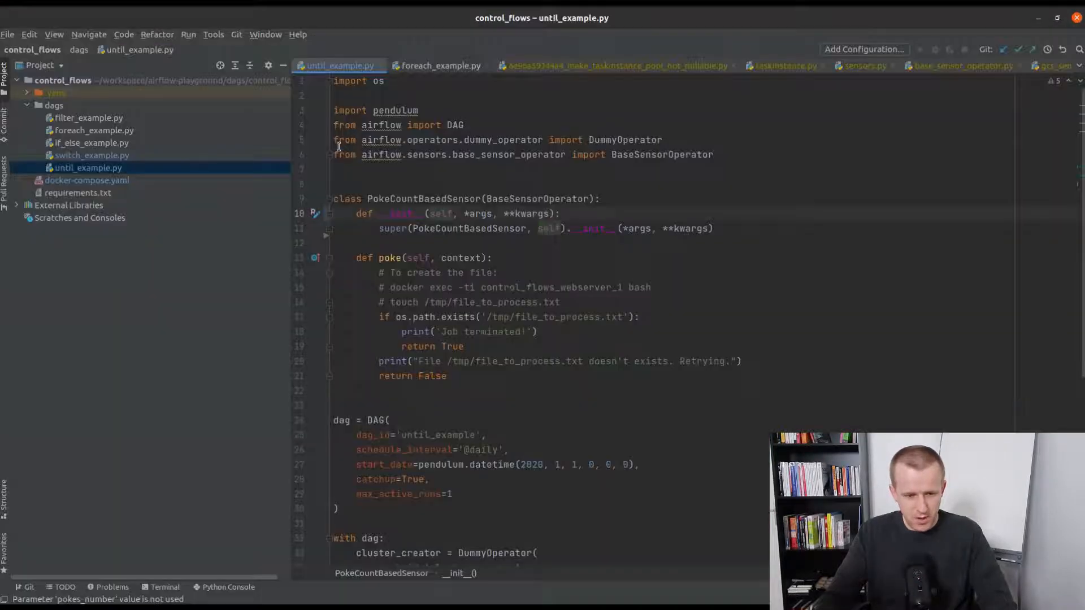
Load filter_example.py and read through its filter_objects code
{"action": "left_click", "coordinate": [88, 118]}
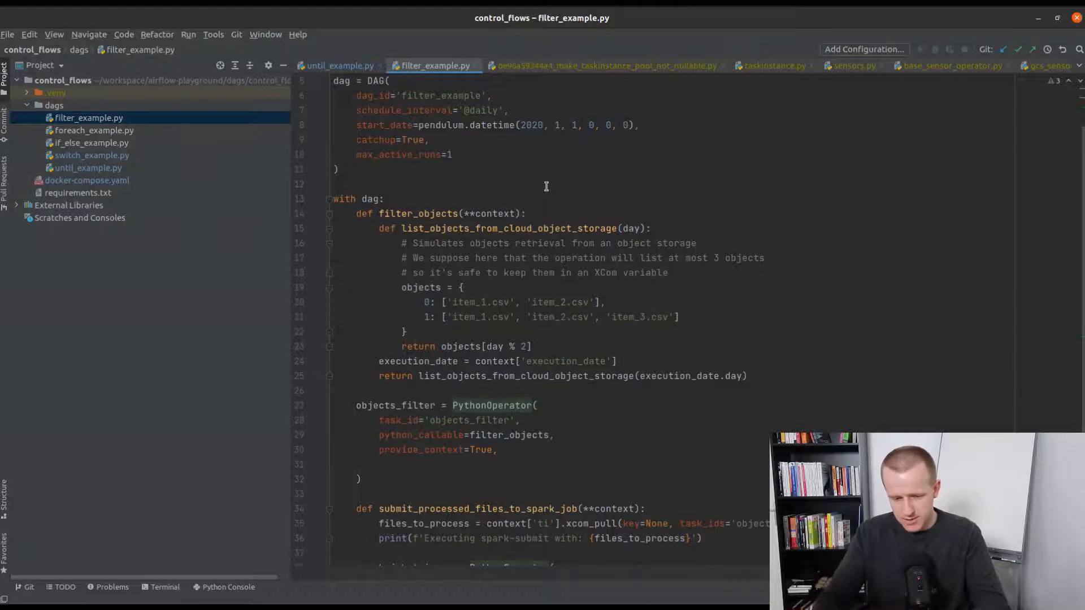
{"action": "scroll", "scroll_direction": "down", "scroll_amount": 3}
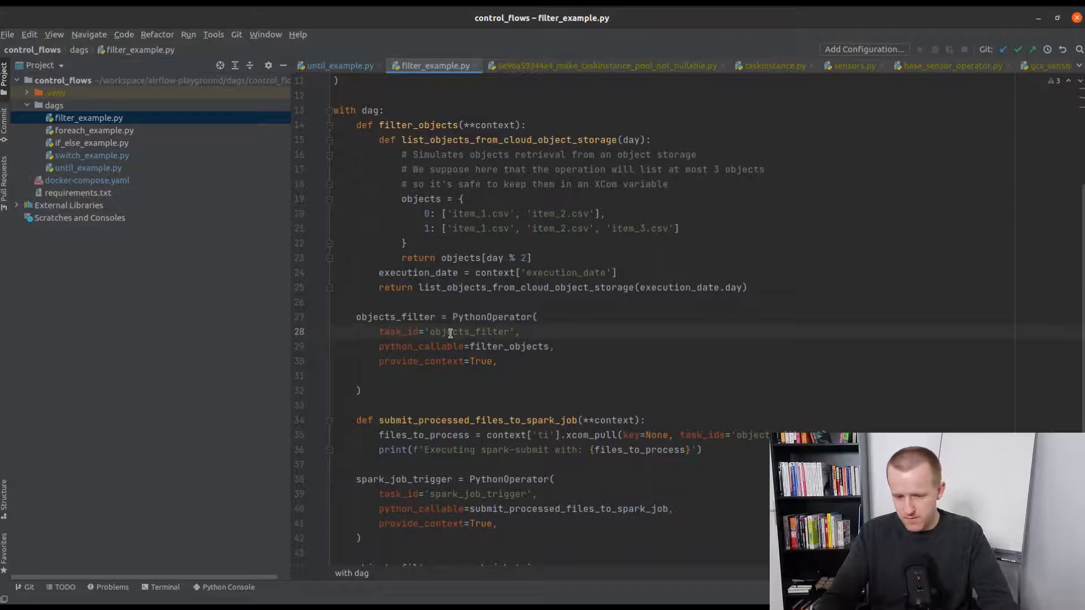
{"action": "left_click", "coordinate": [475, 331]}
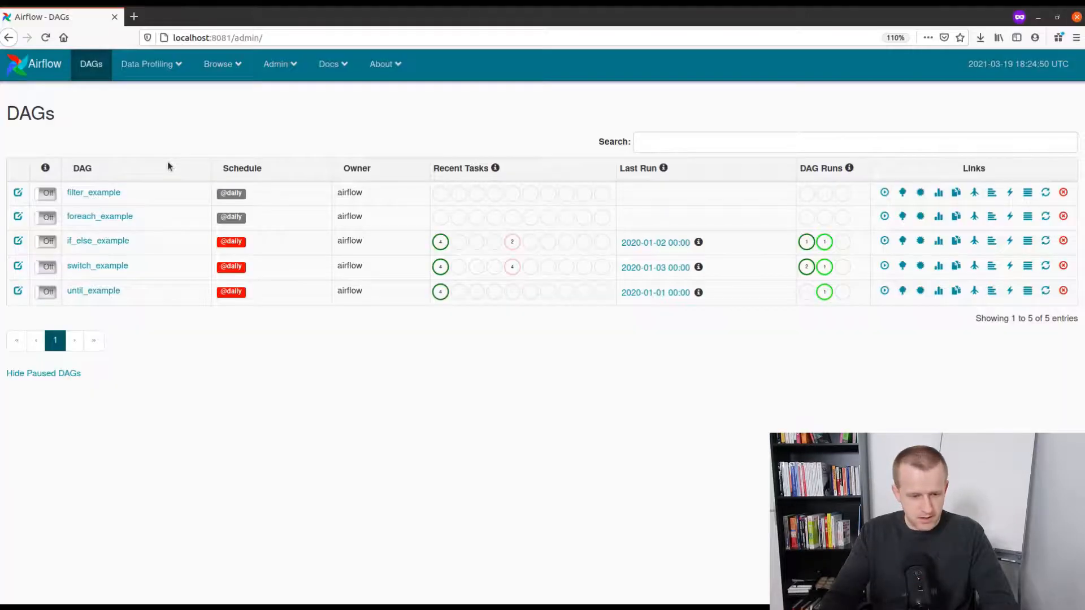
Switch on and open filter_example, then show the XCom values returned by objects_filter
{"action": "left_click", "coordinate": [45, 192]}
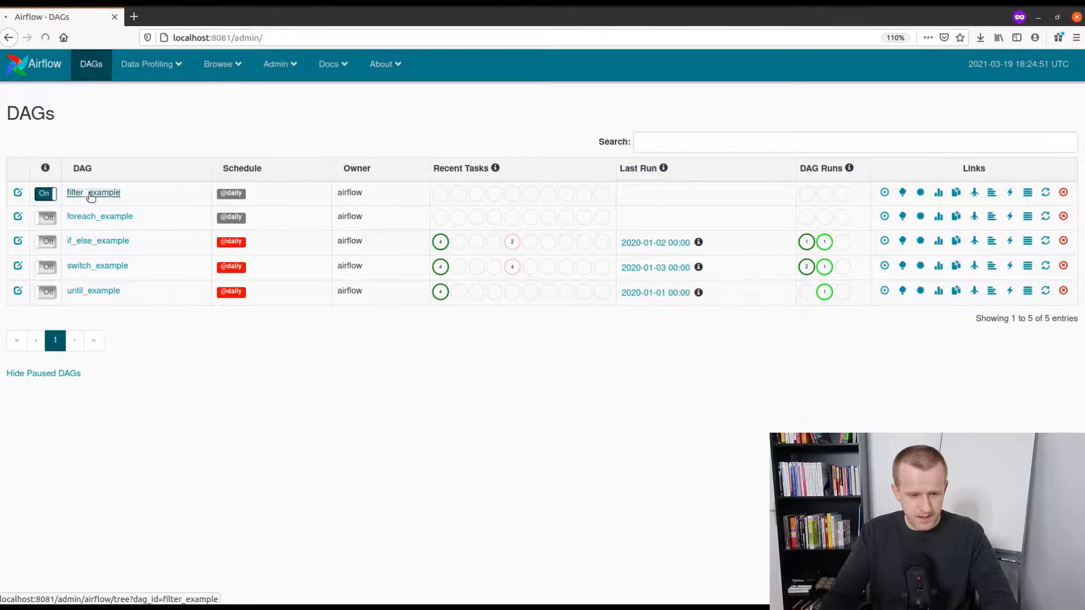
{"action": "left_click", "coordinate": [92, 192]}
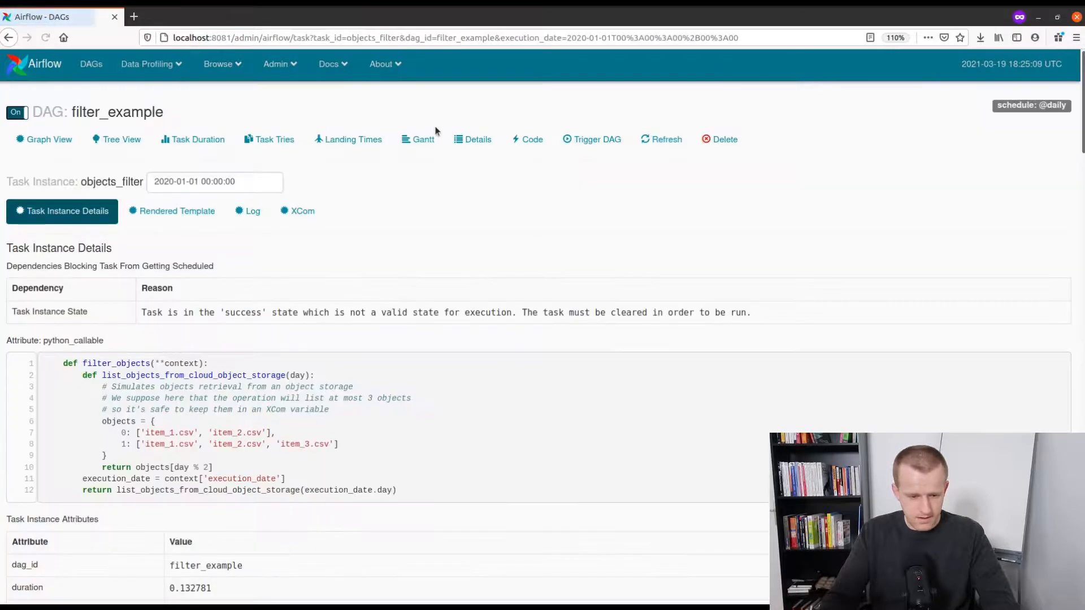
{"action": "scroll", "scroll_direction": "down", "scroll_amount": 3}
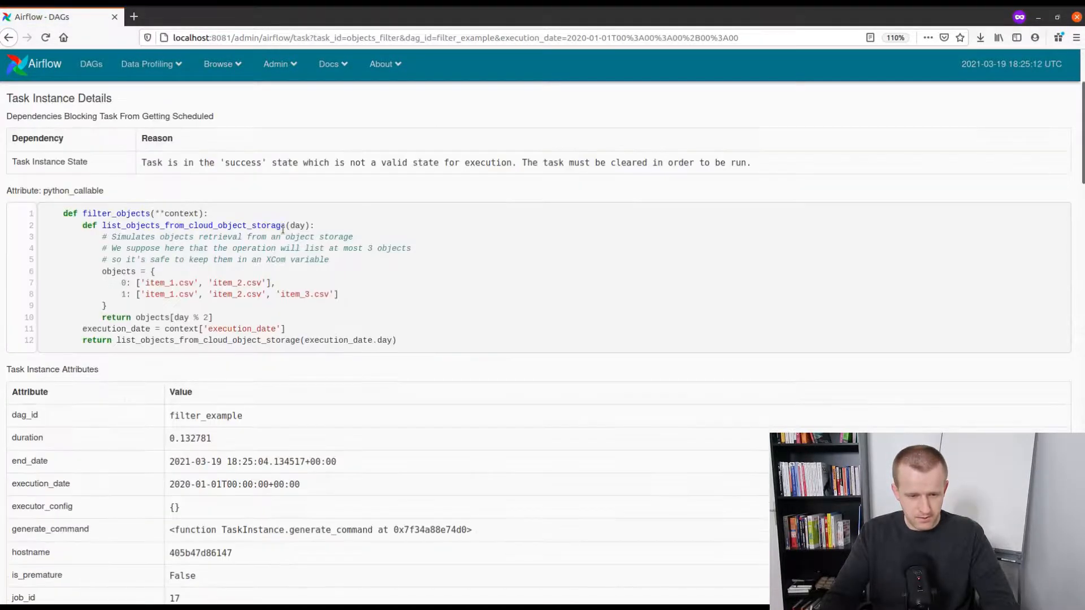
{"action": "left_click", "coordinate": [176, 210]}
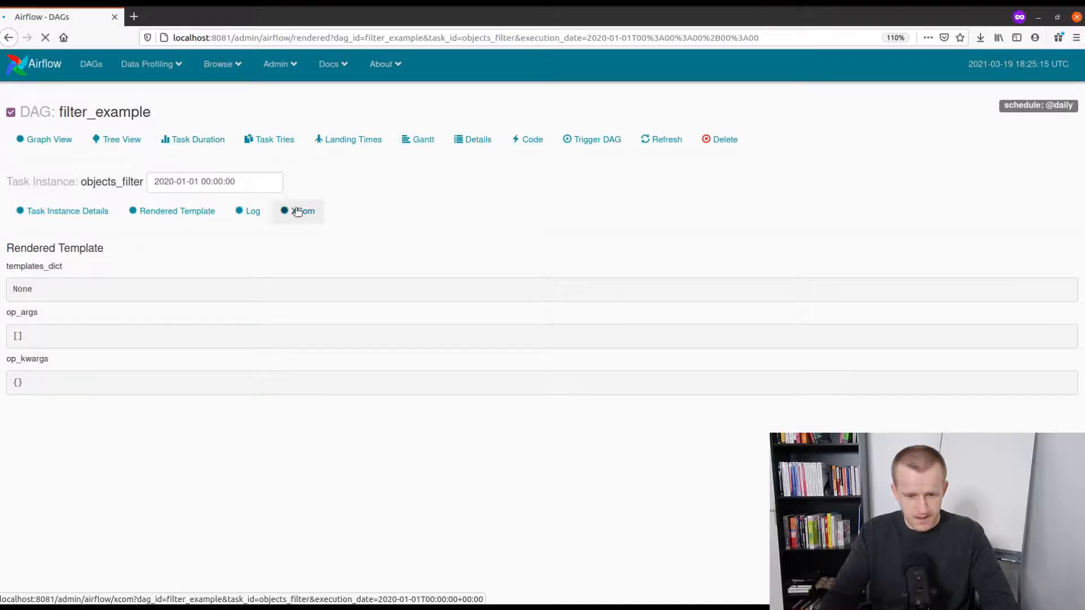
{"action": "left_click", "coordinate": [303, 212]}
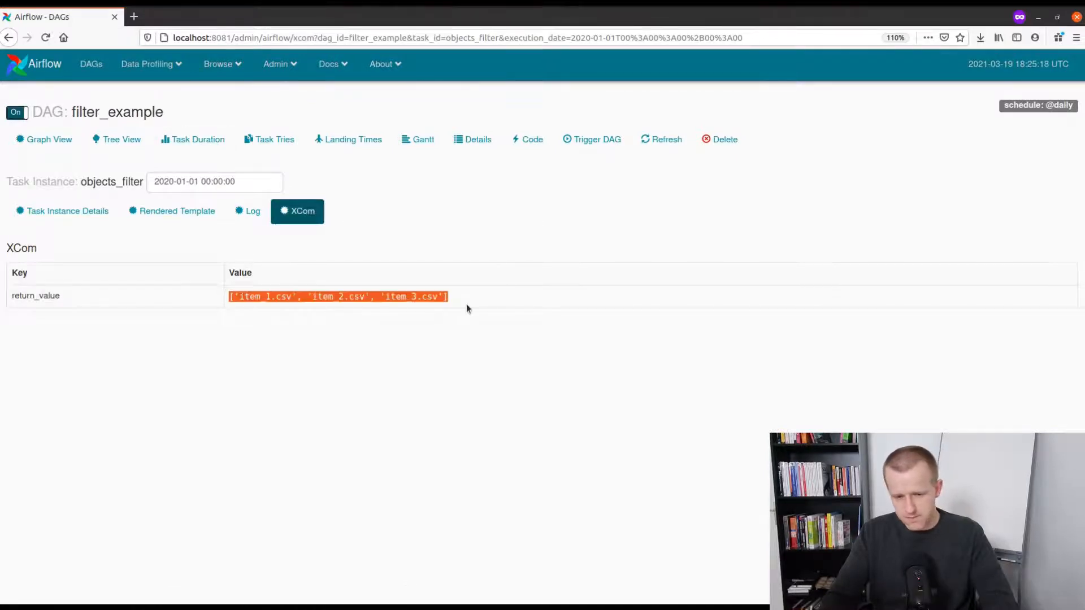
From the graph view, show the spark_job_trigger log with spark-submit on item_1.csv, item_2.csv, item_3.csv
{"action": "left_click", "coordinate": [121, 139]}
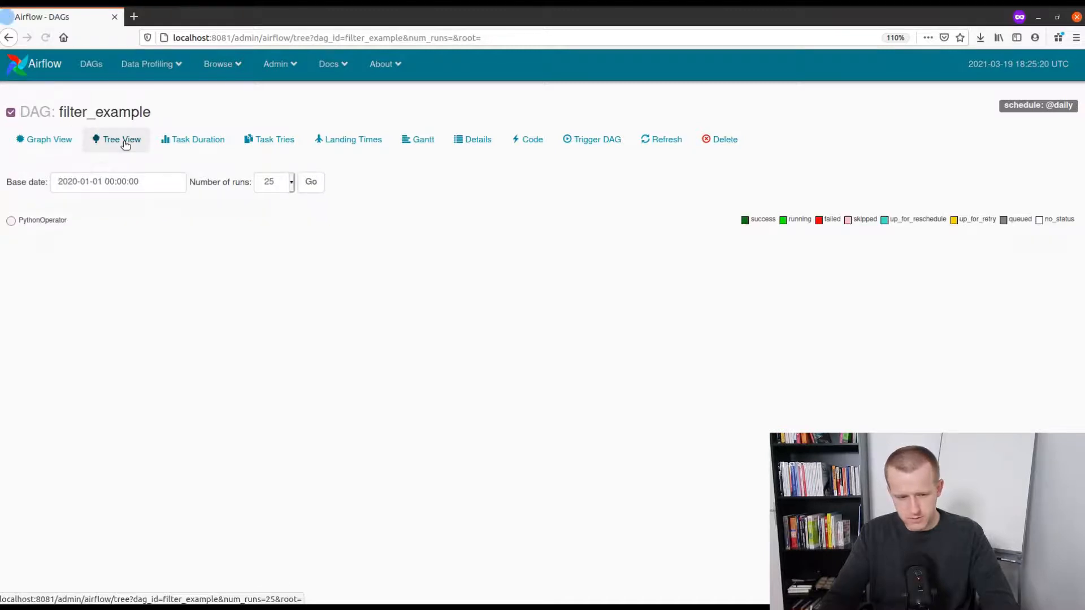
{"action": "left_click", "coordinate": [121, 139]}
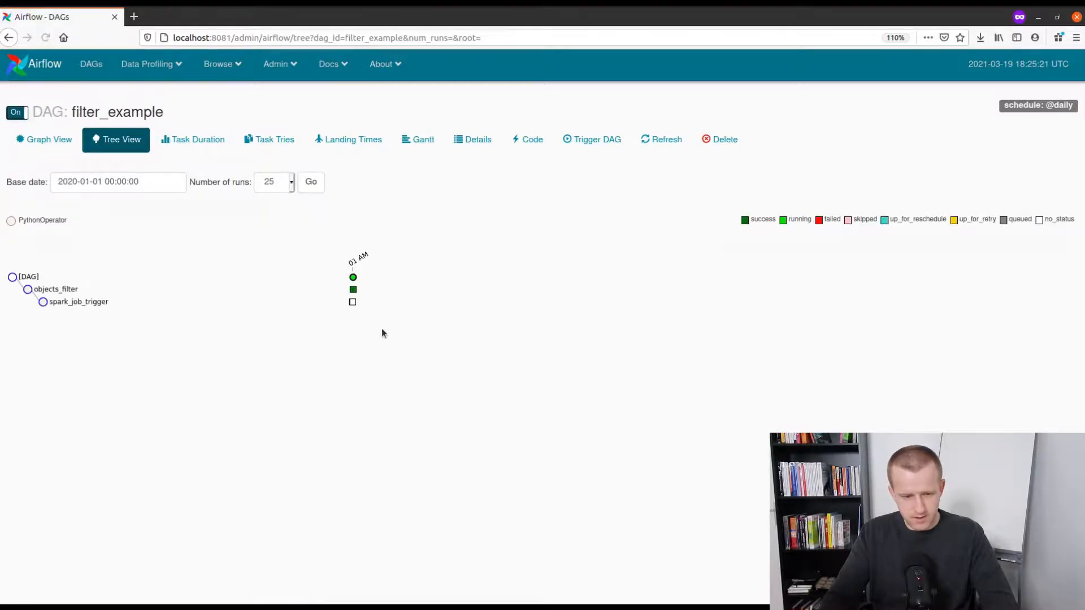
{"action": "left_click", "coordinate": [43, 139]}
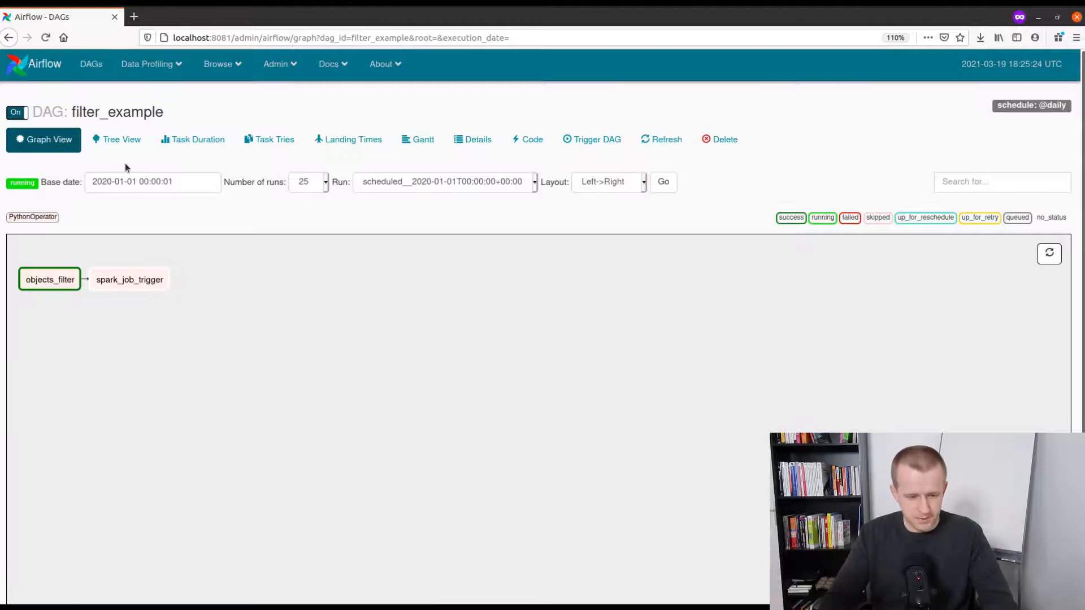
{"action": "left_click", "coordinate": [129, 279]}
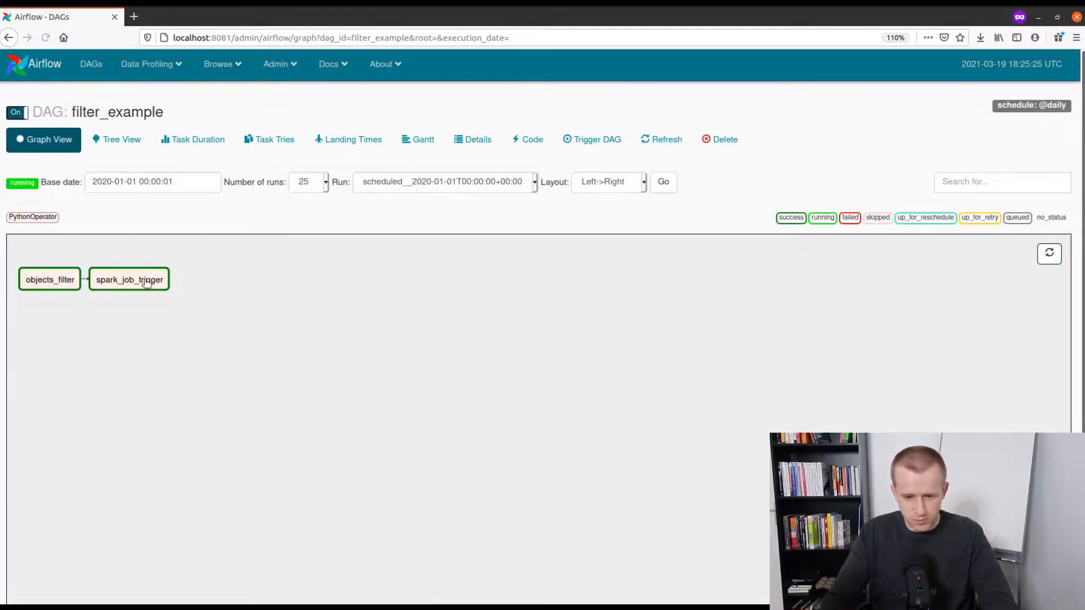
{"action": "left_click", "coordinate": [129, 279]}
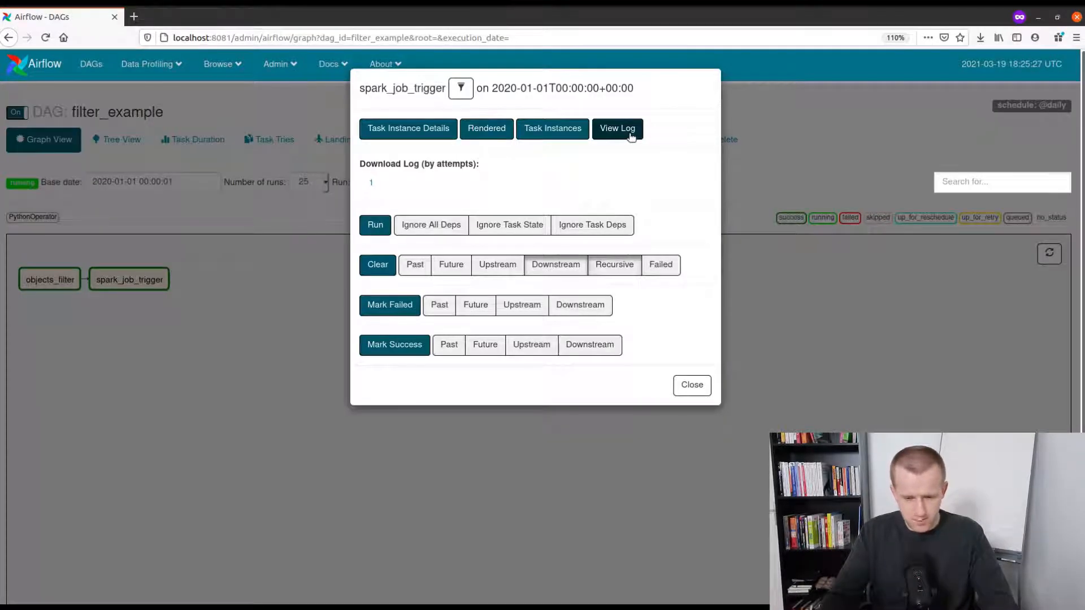
{"action": "left_click", "coordinate": [616, 129]}
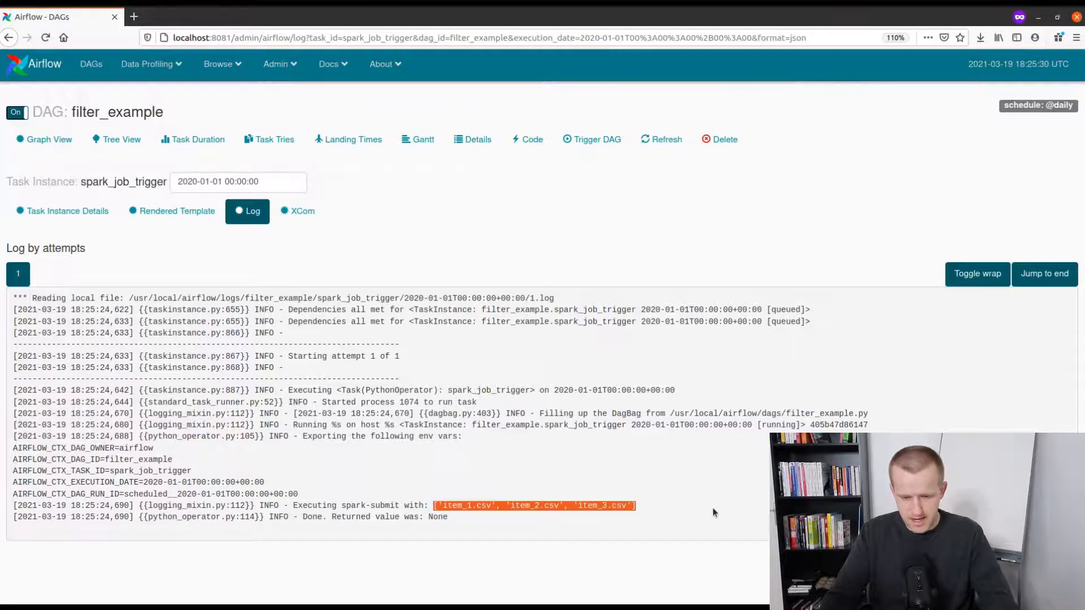
{"action": "mouse_move", "coordinate": [66, 212]}
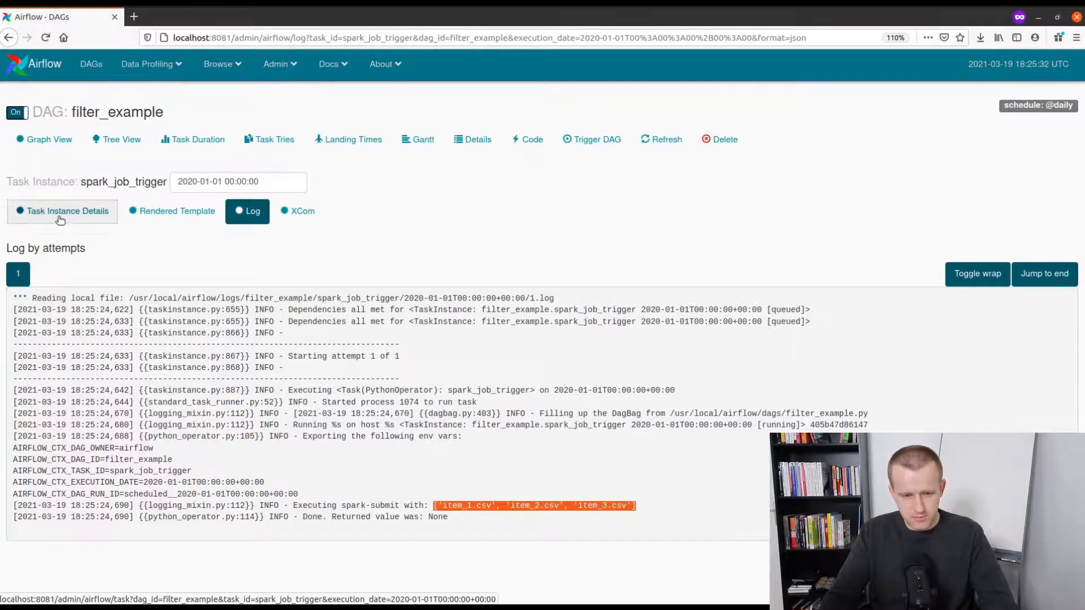
Review foreach_example.py's objects dictionary and filtered_objects code before job_trigger >> job_completion_listener
{"action": "left_click", "coordinate": [67, 212]}
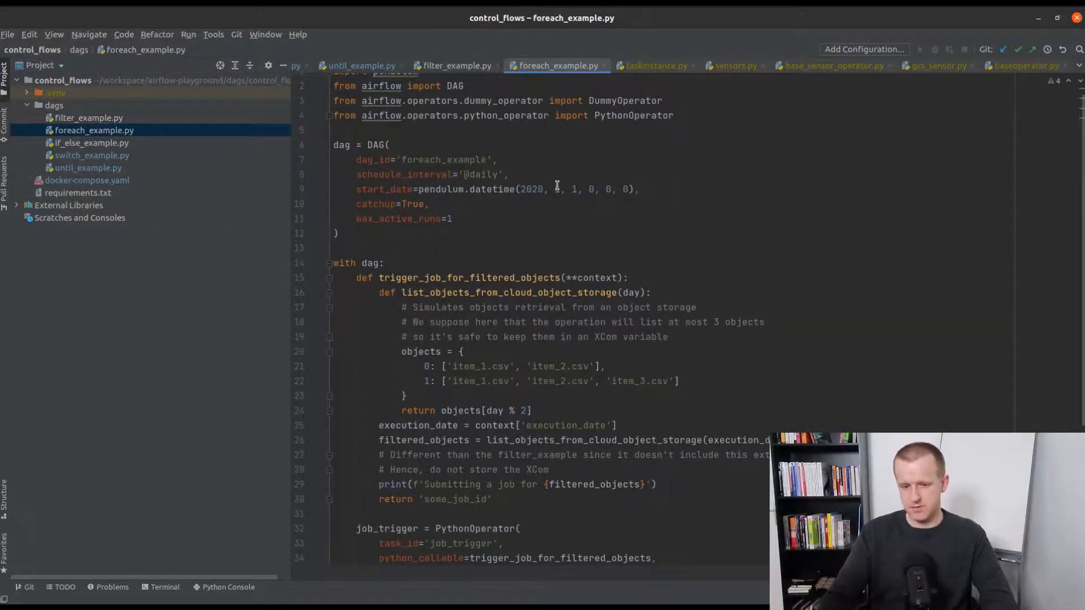
{"action": "scroll", "scroll_direction": "down", "scroll_amount": 3}
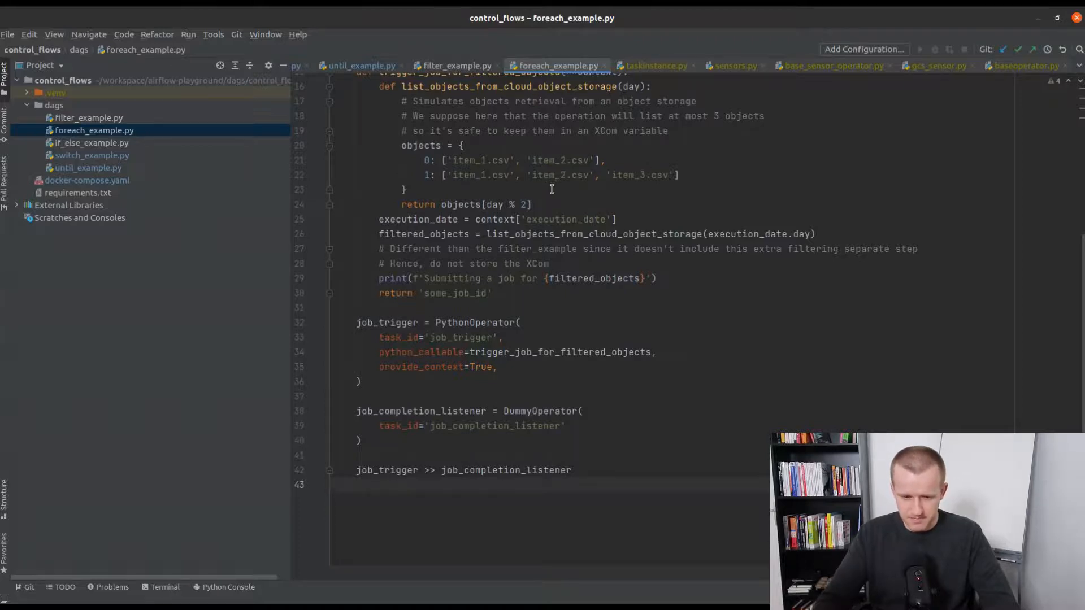
{"action": "double_click", "coordinate": [460, 338]}
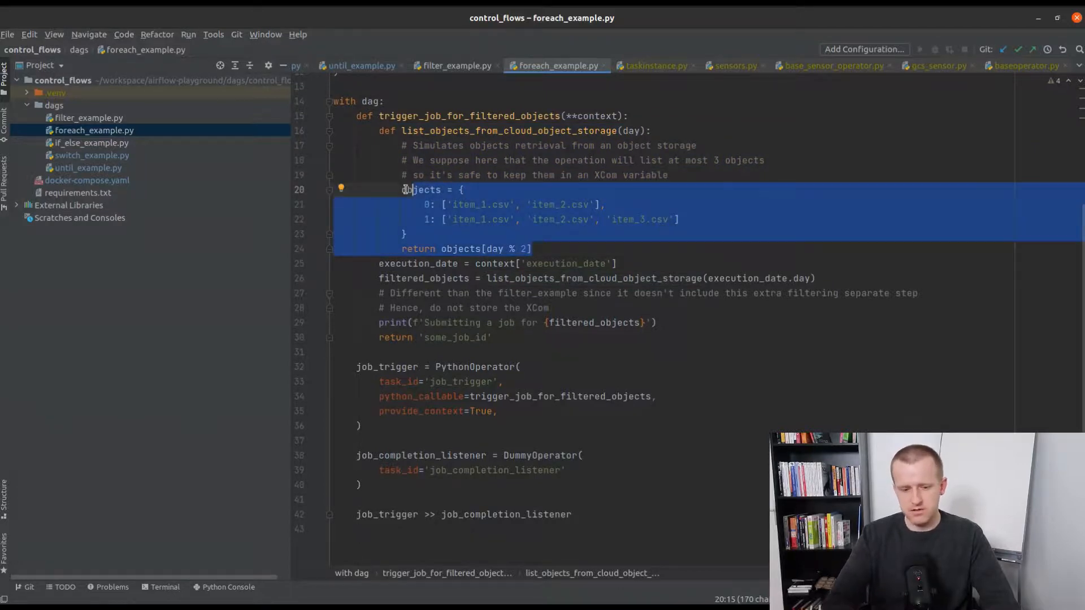
{"action": "left_click", "coordinate": [402, 190]}
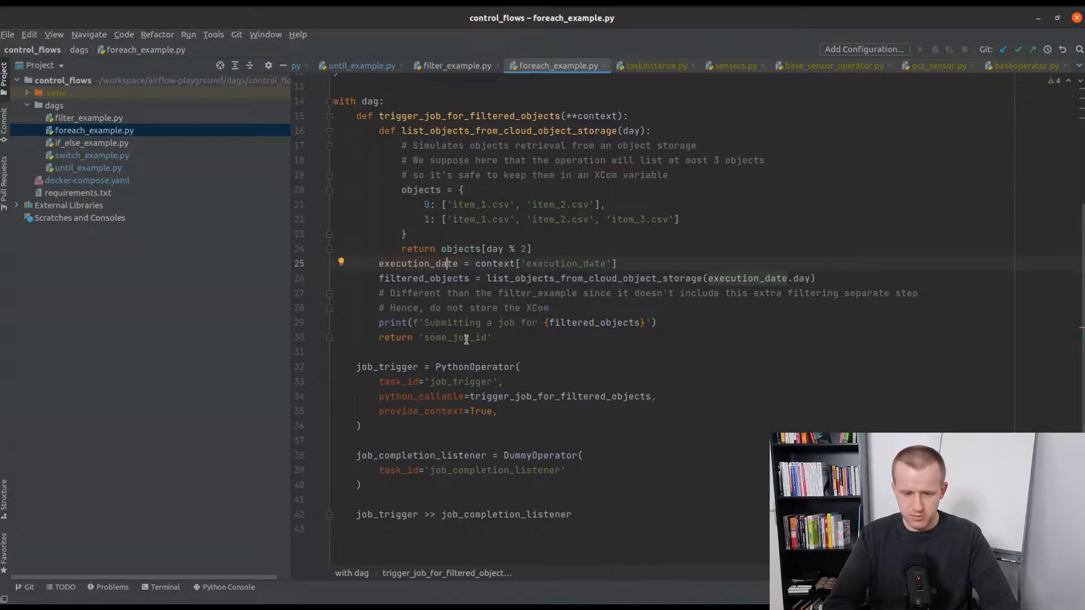
{"action": "left_click", "coordinate": [448, 278]}
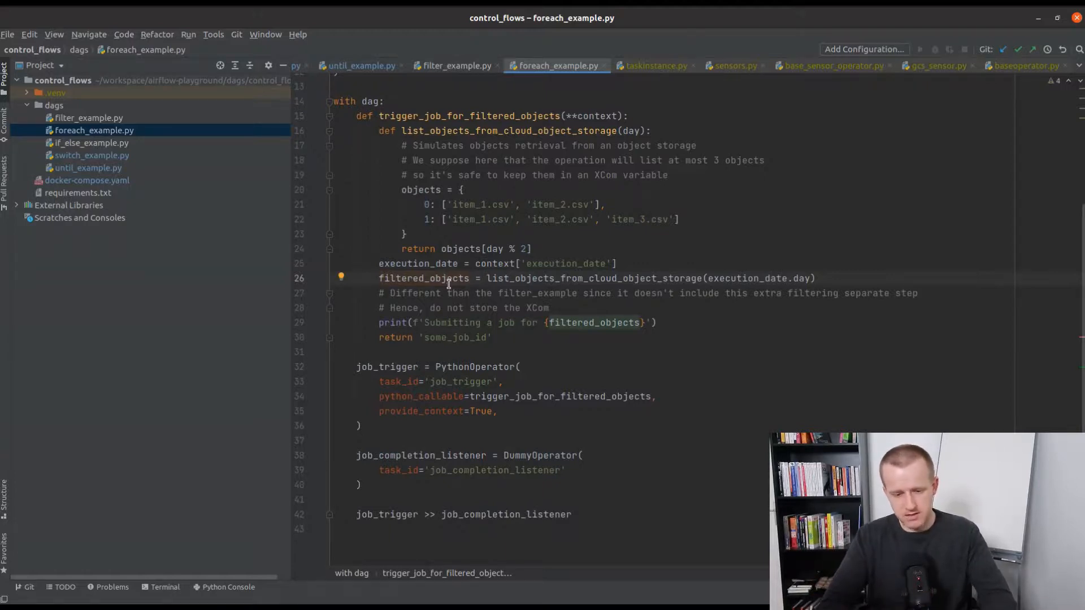
{"action": "double_click", "coordinate": [453, 338]}
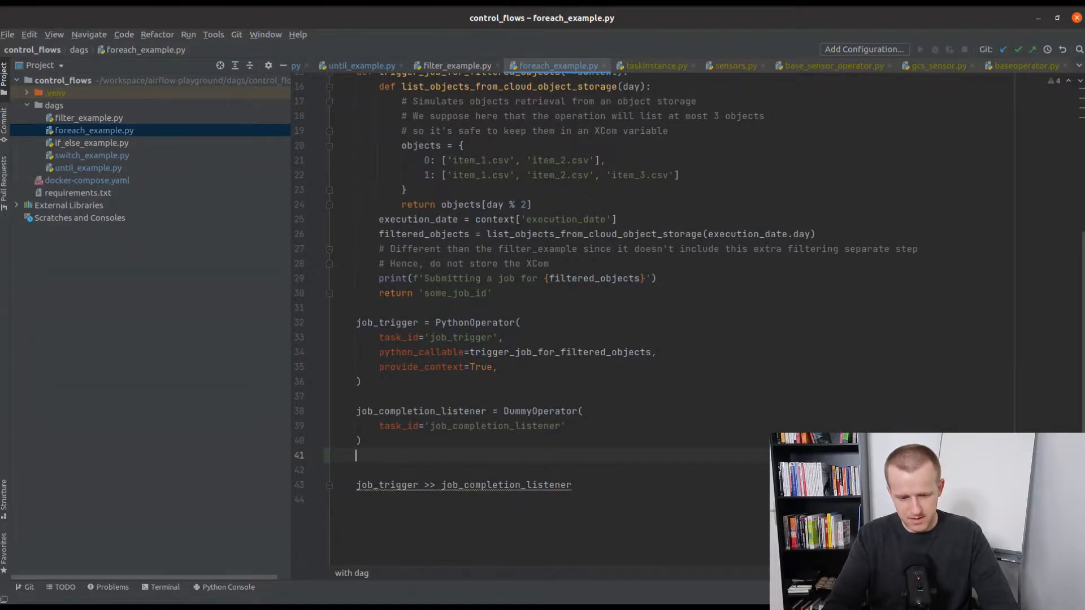
Define jobs_letters = ['a', 'b', 'c'] and a for loop over each letter
{"action": "type", "text": "jobs_l"}
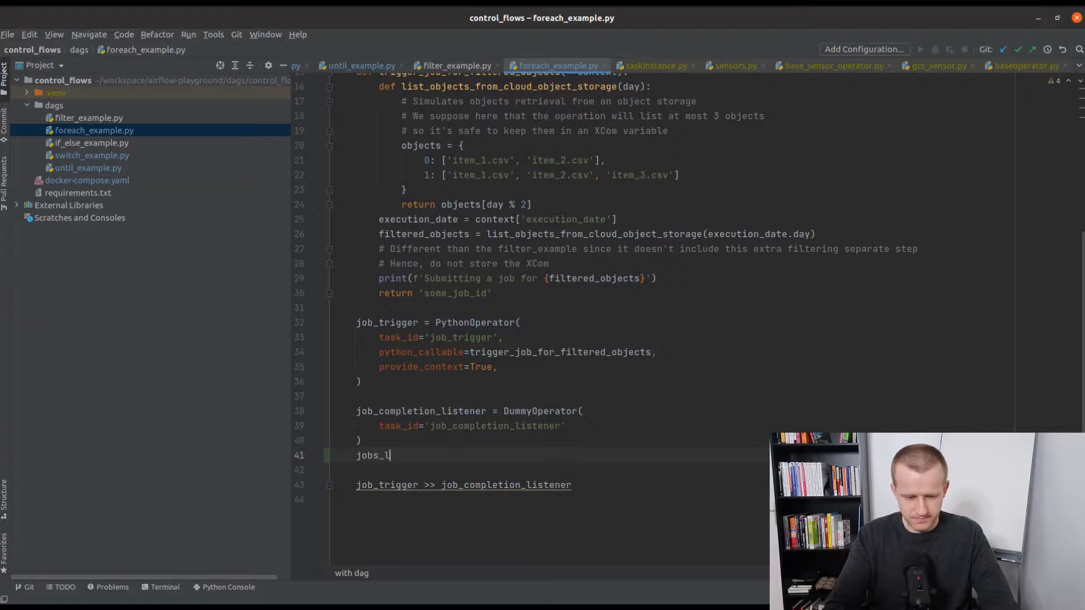
{"action": "type", "text": "etters = ['']"}
{"action": "type", "text": "for"}
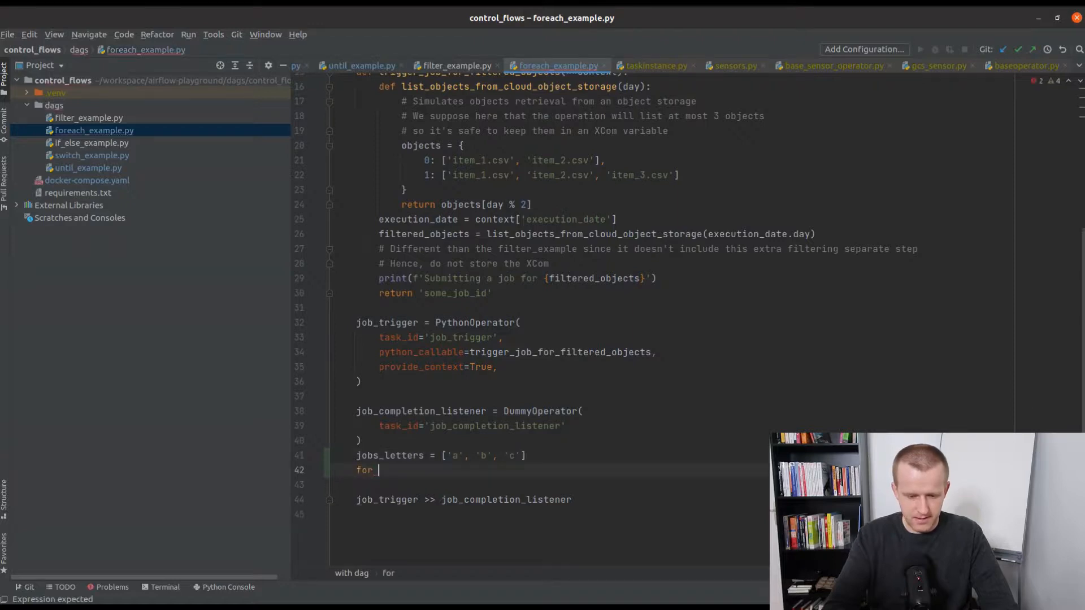
{"action": "type", "text": "letter in jobs_letters:"}
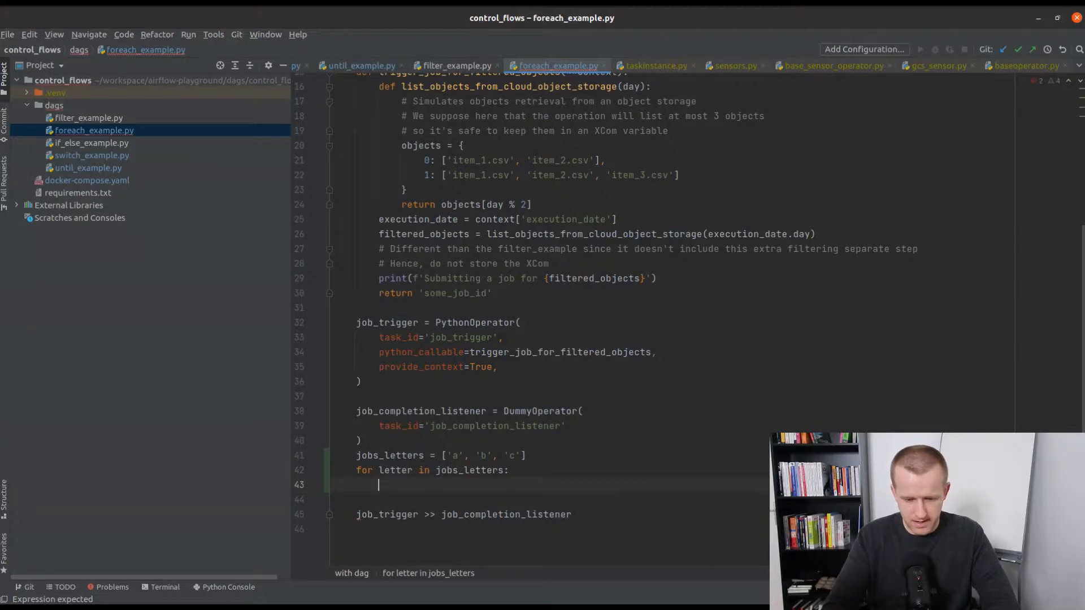
{"action": "key", "text": "Backspace"}
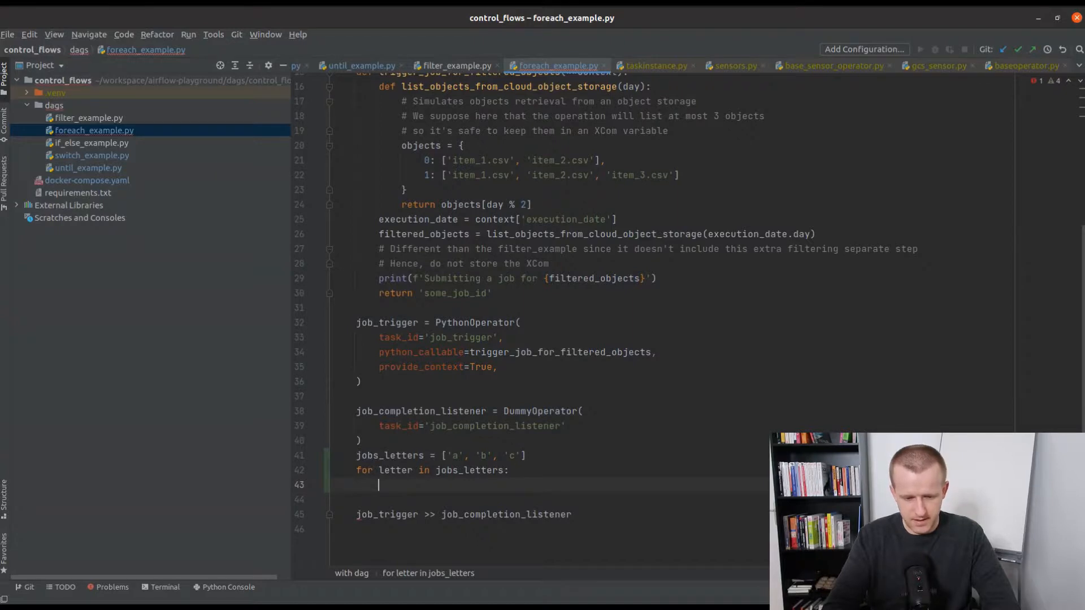
In the loop body create job = DummyOperator(task_id=f'job_{letter}') and start wiring job
{"action": "type", "text": "job = DummyOperator("}
{"action": "type", "text": "ta"}
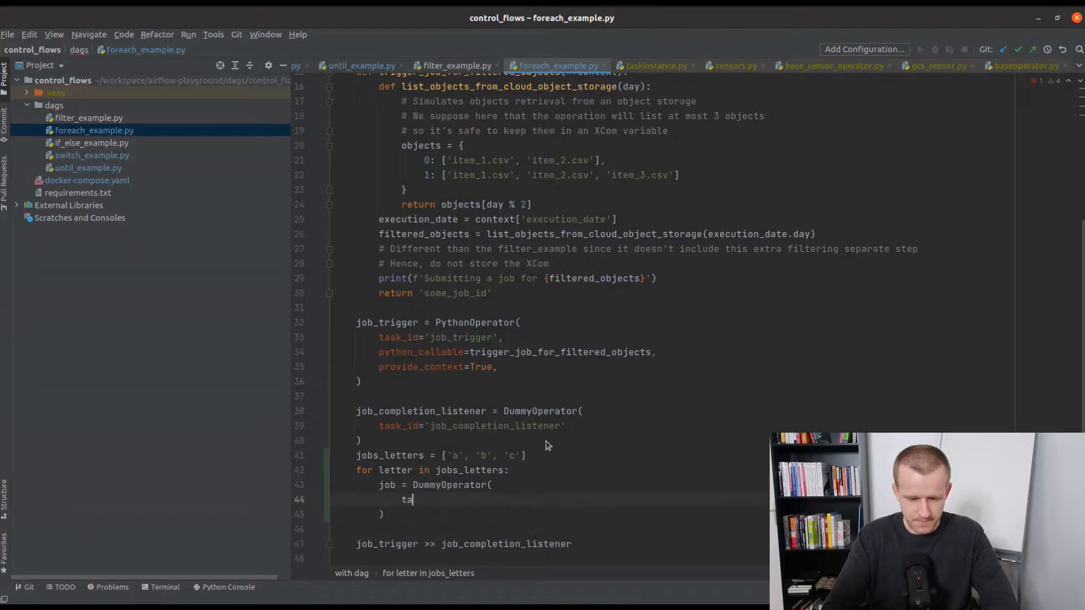
{"action": "type", "text": "sk_id="}
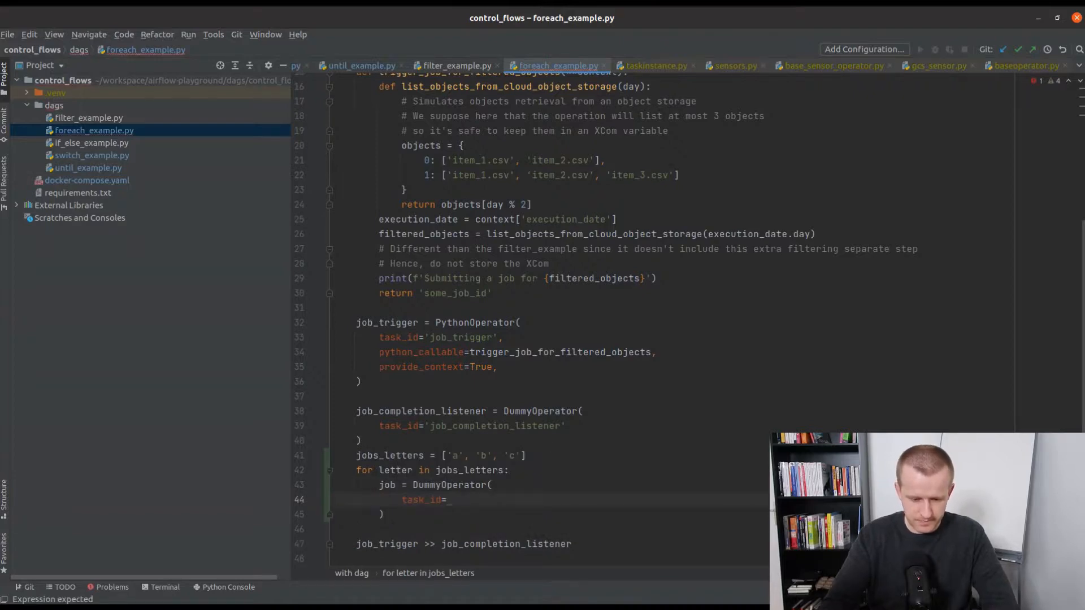
{"action": "type", "text": "f'{letter}'"}
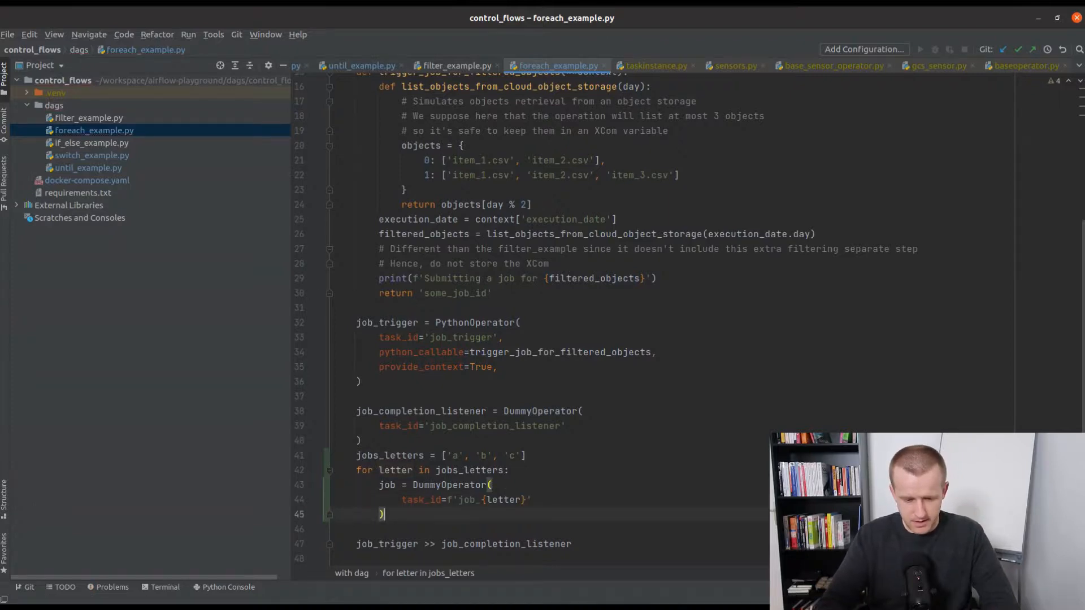
{"action": "key", "text": "enter"}
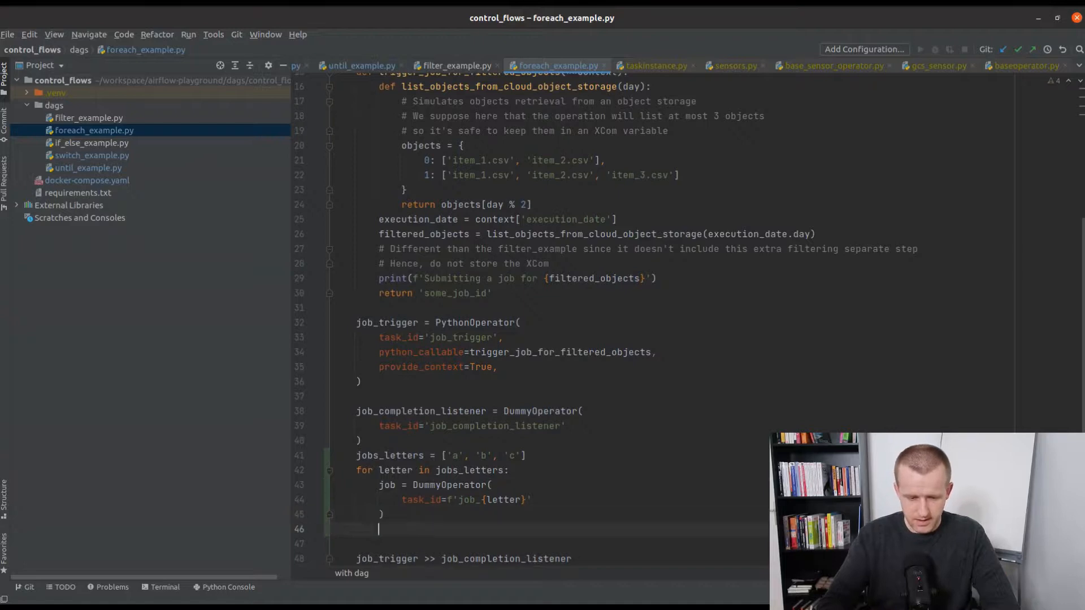
{"action": "type", "text": "job"}
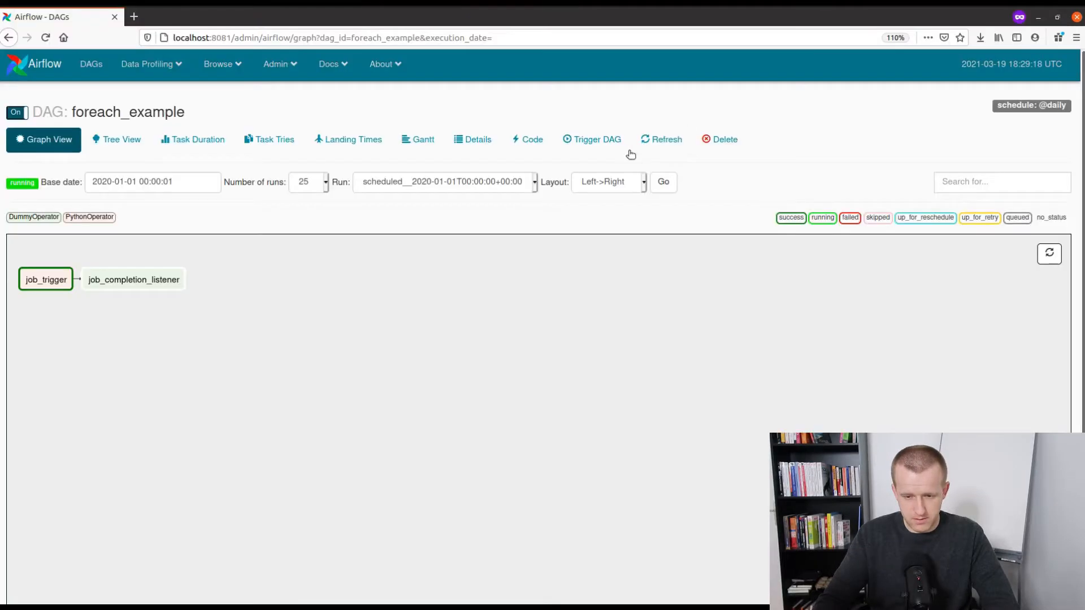
Show the foreach_example graph with only job_trigger leading to job_completion_listener
{"action": "left_click", "coordinate": [659, 139]}
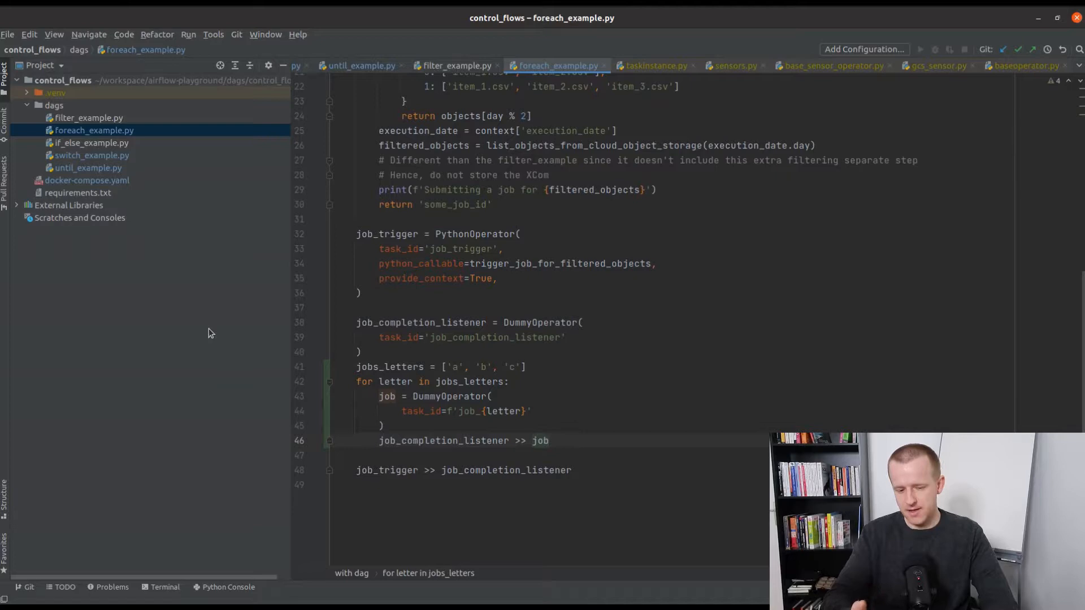
{"action": "mouse_move", "coordinate": [398, 330]}
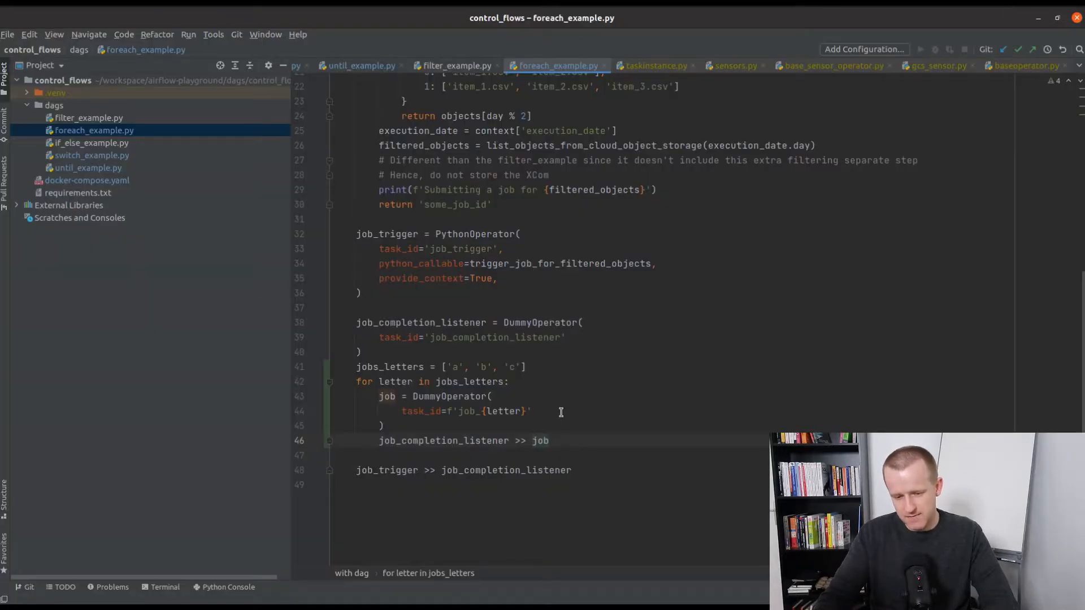
Delete 'c' from jobs_letters so only 'a' and 'b' remain
{"action": "key", "text": "BackSpace"}
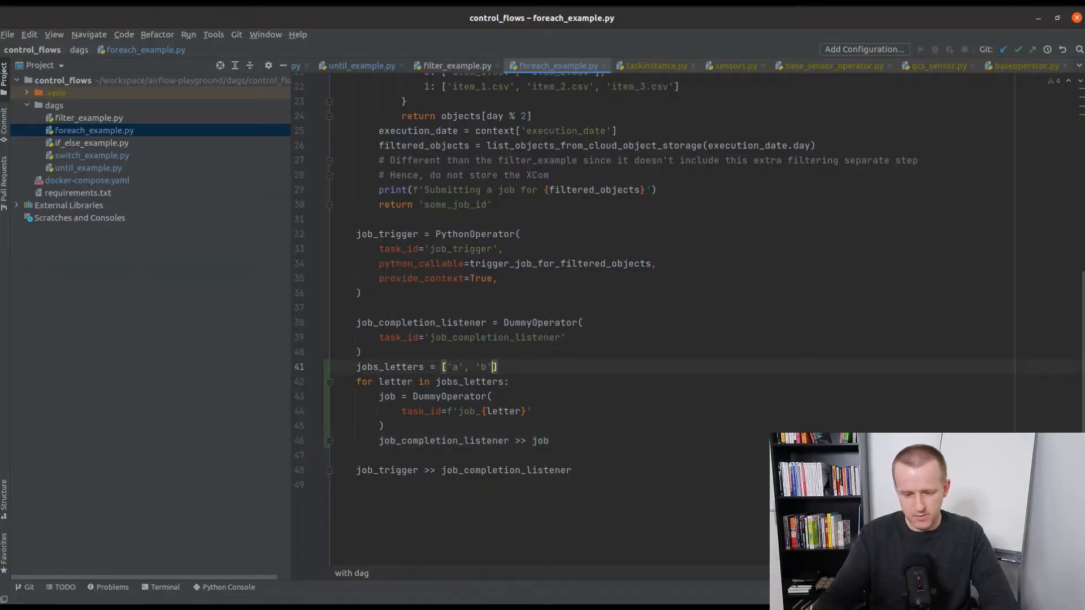